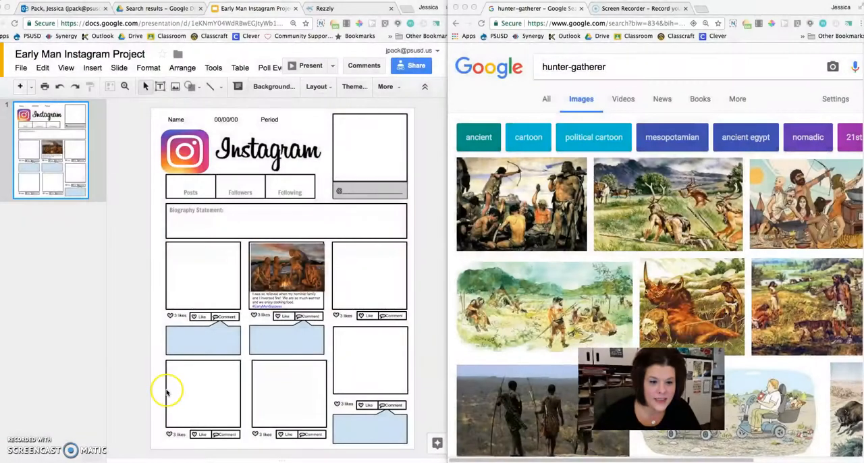
pyautogui.moveTo(151, 285)
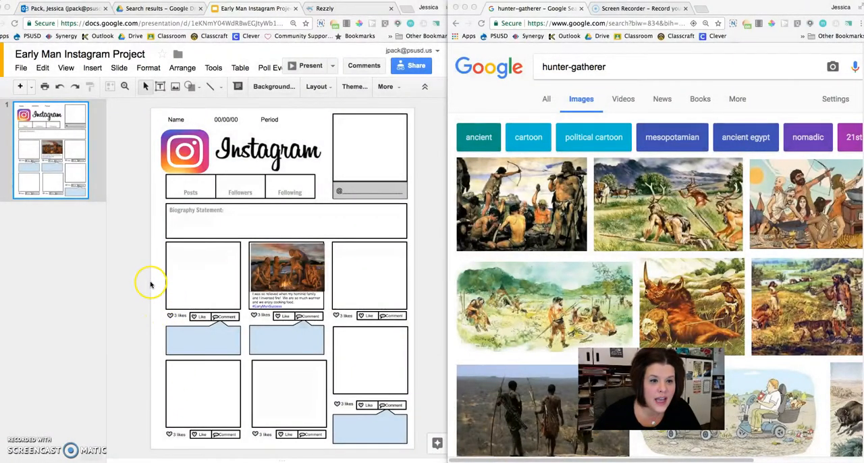
pyautogui.moveTo(210, 250)
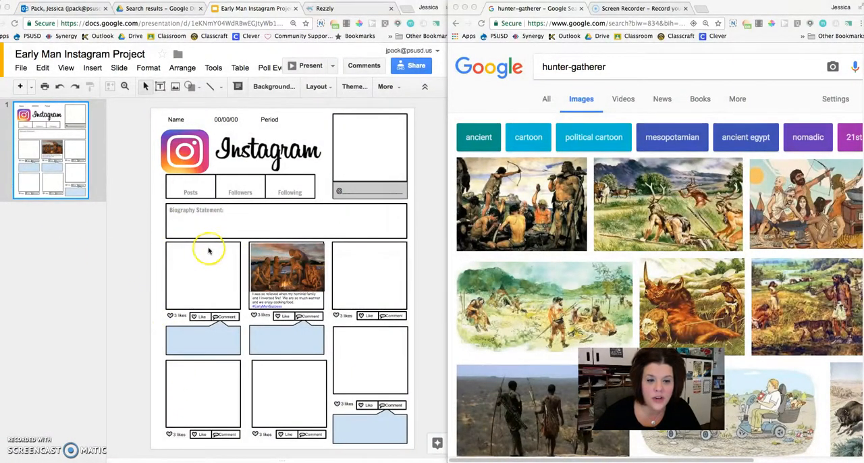
pyautogui.moveTo(541, 137)
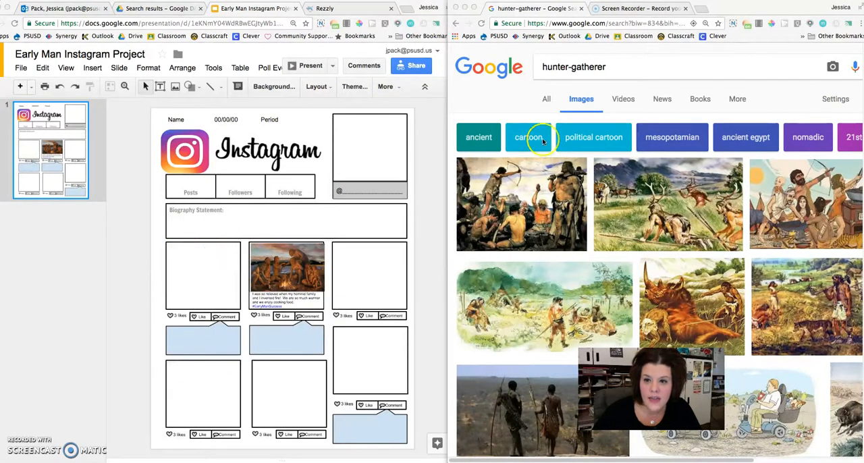
pyautogui.moveTo(557, 128)
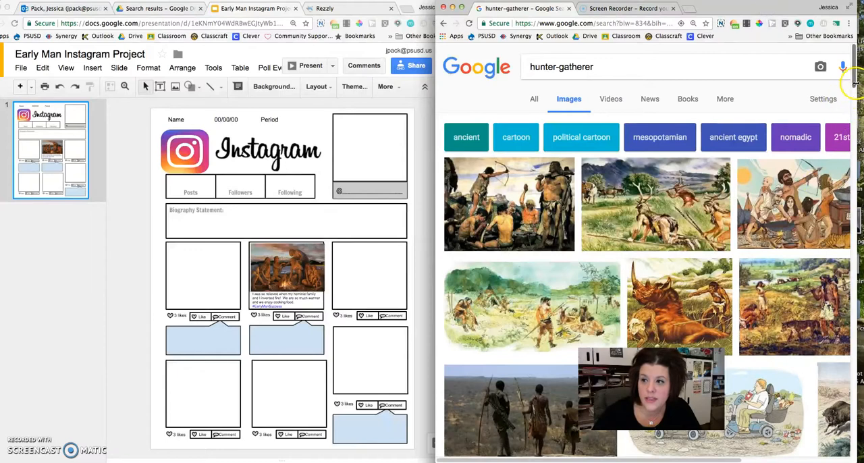
# Duplicate the project as 'Copy of Early Man Instagram Project P1 and P5' and switch to its tab.
pyautogui.scroll(-3)
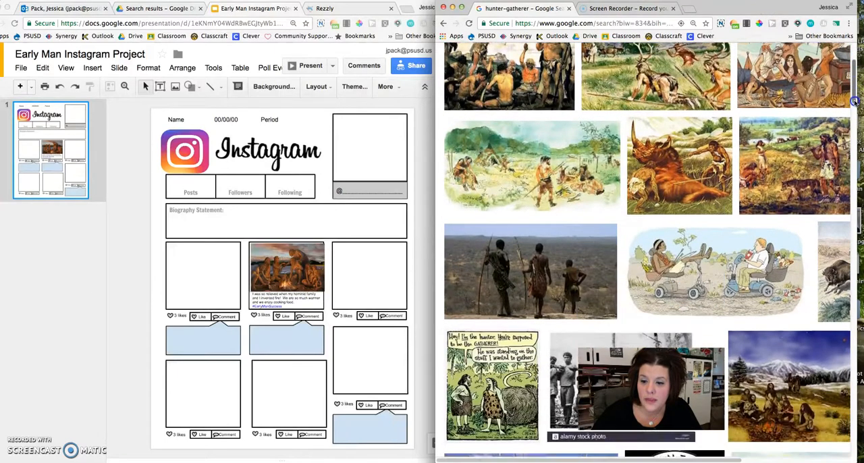
pyautogui.scroll(-3)
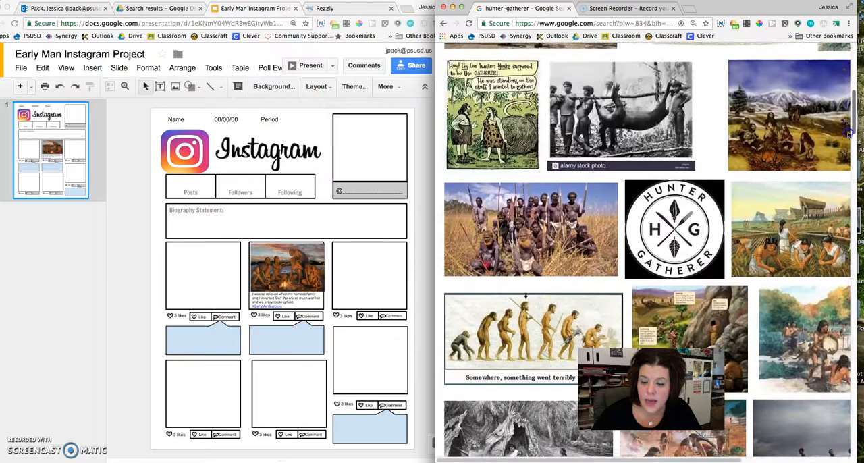
pyautogui.scroll(-3)
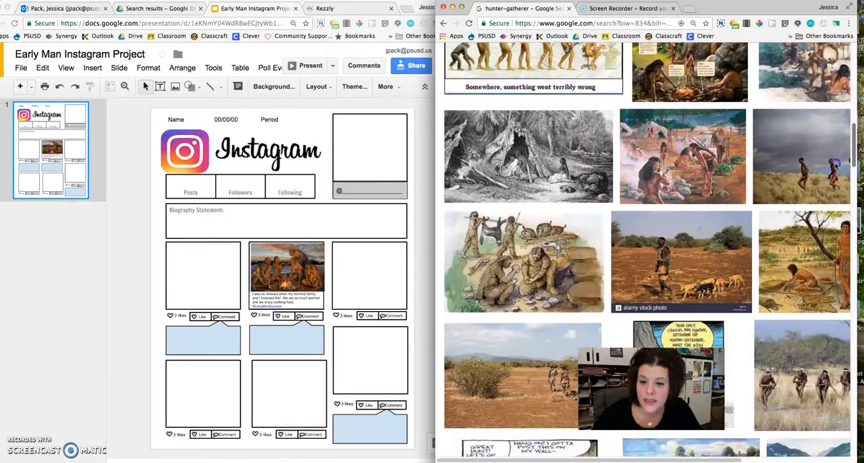
pyautogui.scroll(-3)
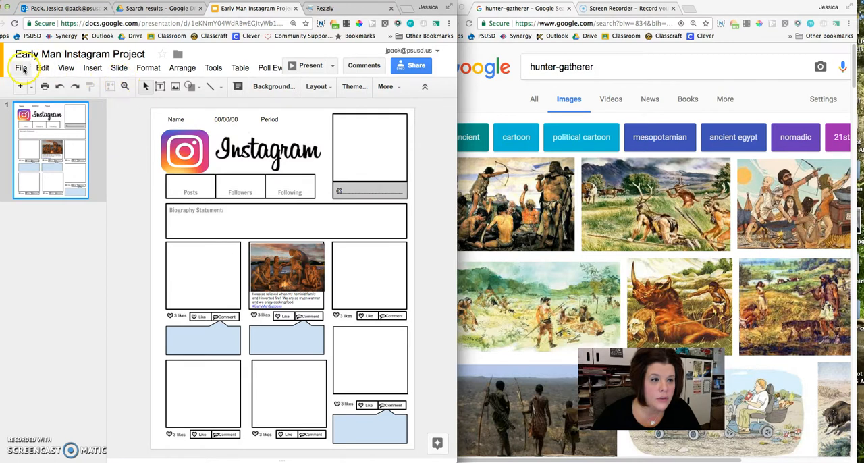
pyautogui.click(24, 67)
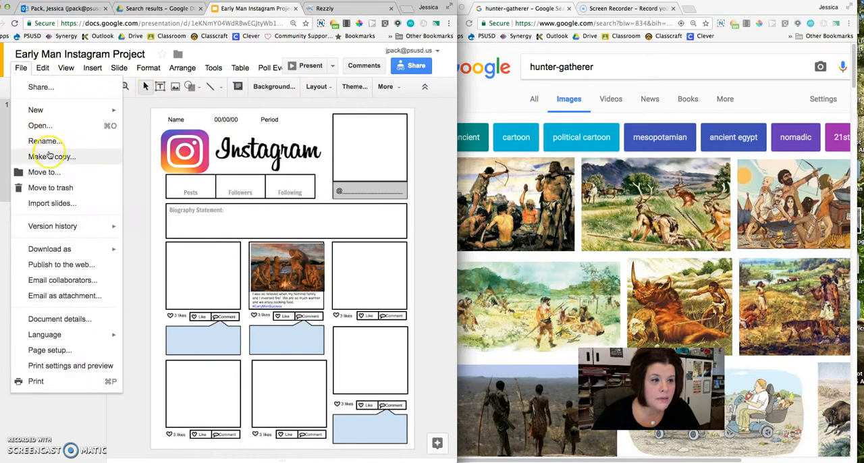
pyautogui.click(52, 156)
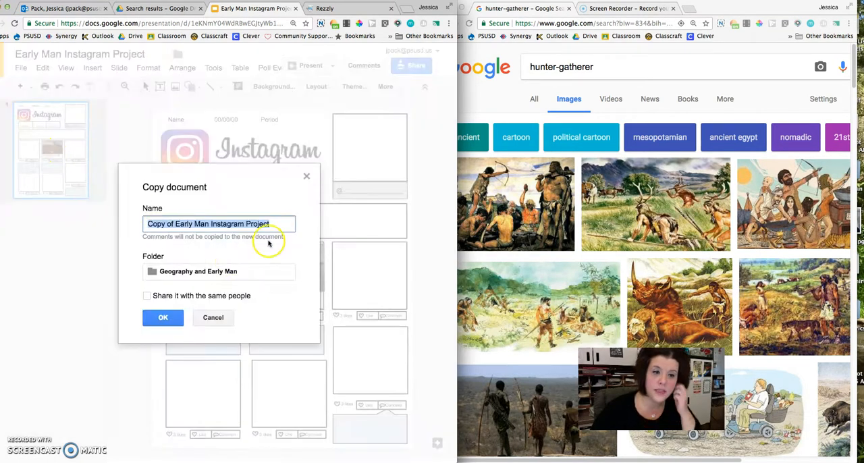
pyautogui.write('R')
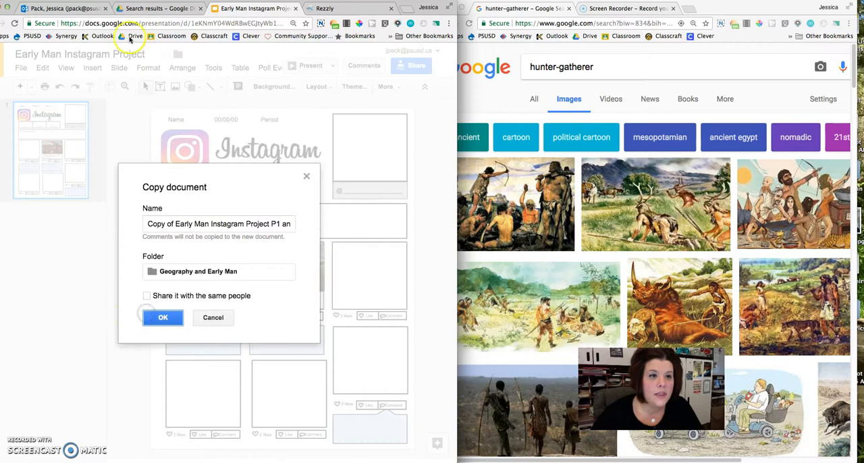
pyautogui.click(162, 318)
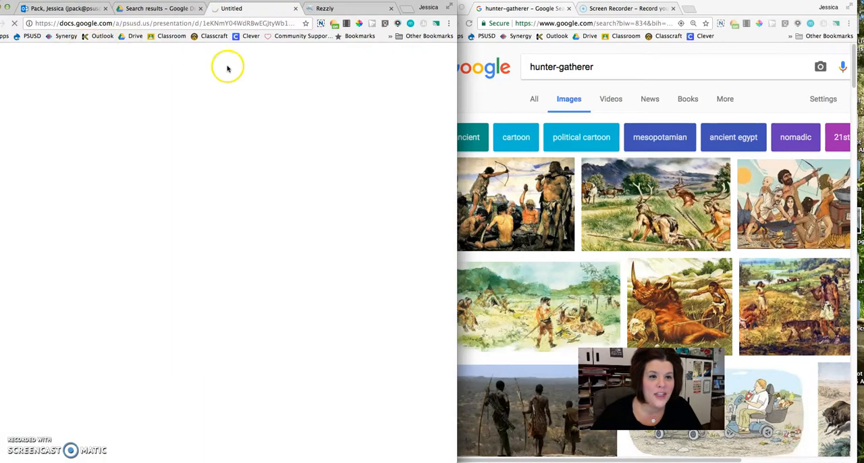
pyautogui.moveTo(167, 51)
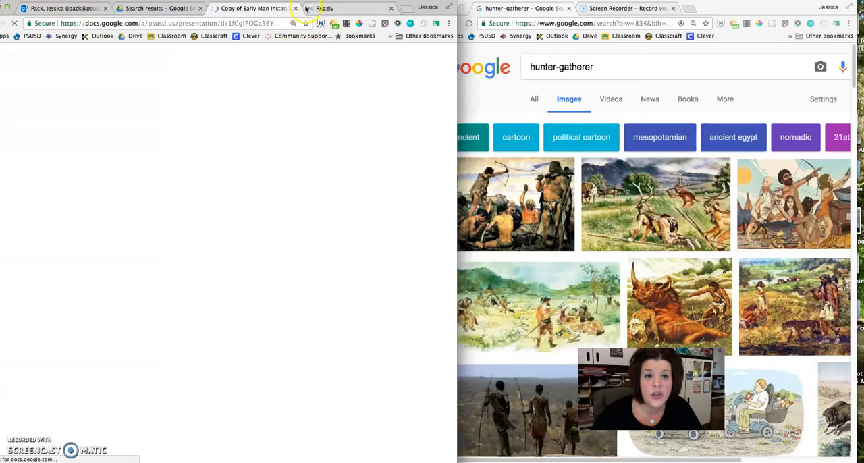
pyautogui.click(259, 9)
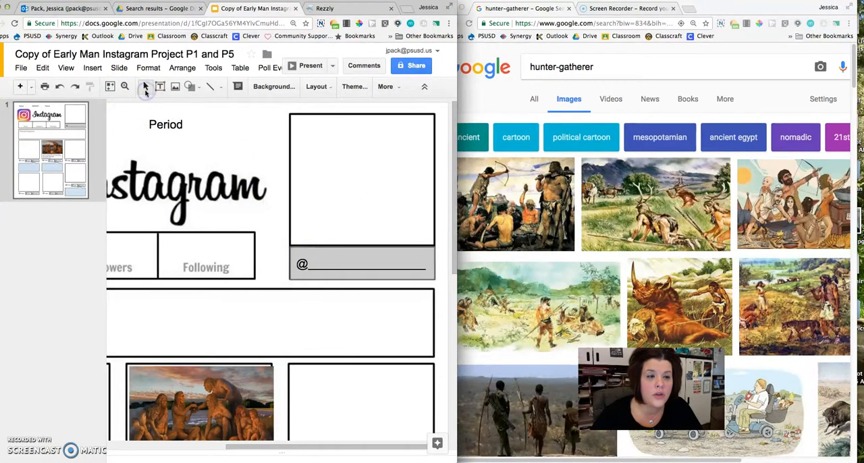
pyautogui.moveTo(360, 176)
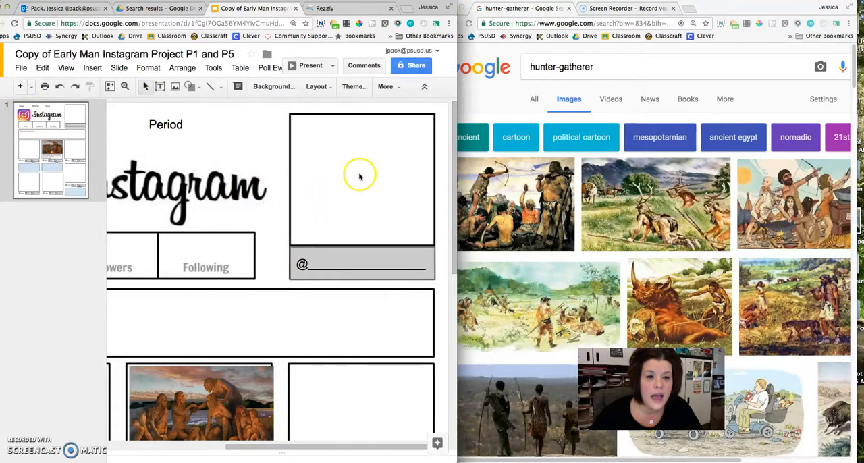
pyautogui.moveTo(503, 110)
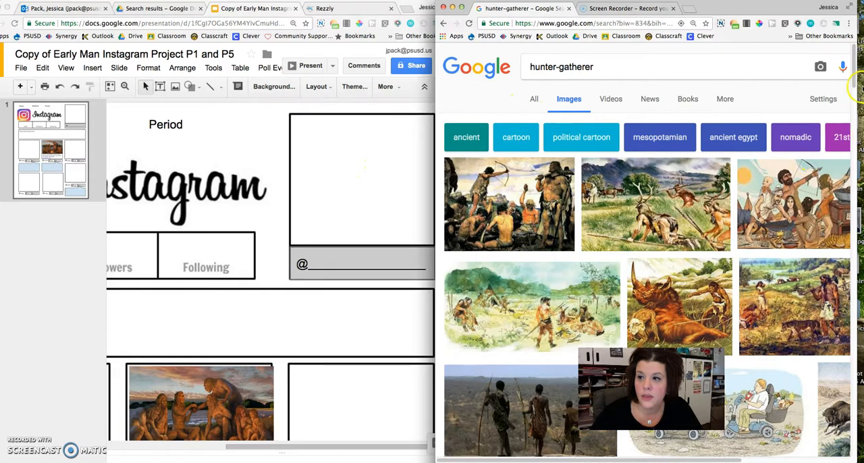
# Browse the hunter-gatherer image results, then search Google Images for 'hominid'.
pyautogui.scroll(-3)
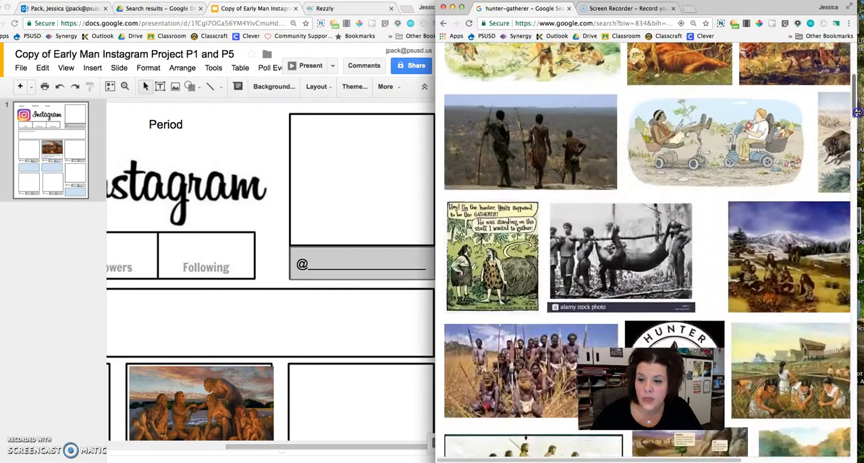
pyautogui.scroll(-3)
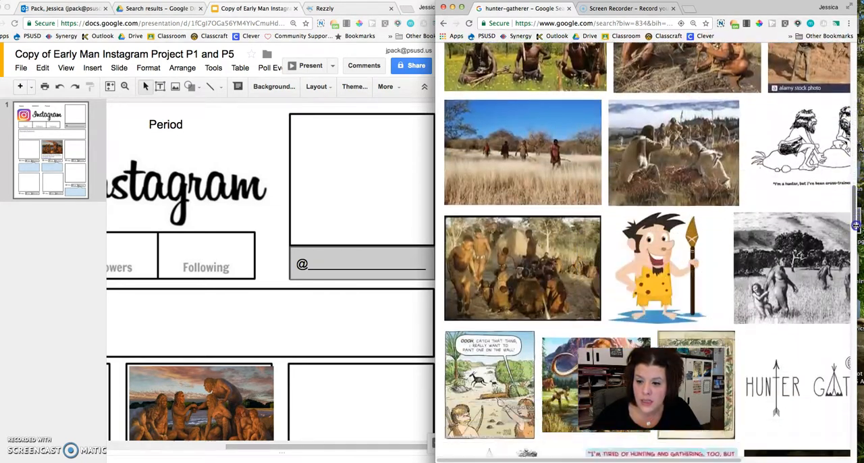
pyautogui.scroll(-3)
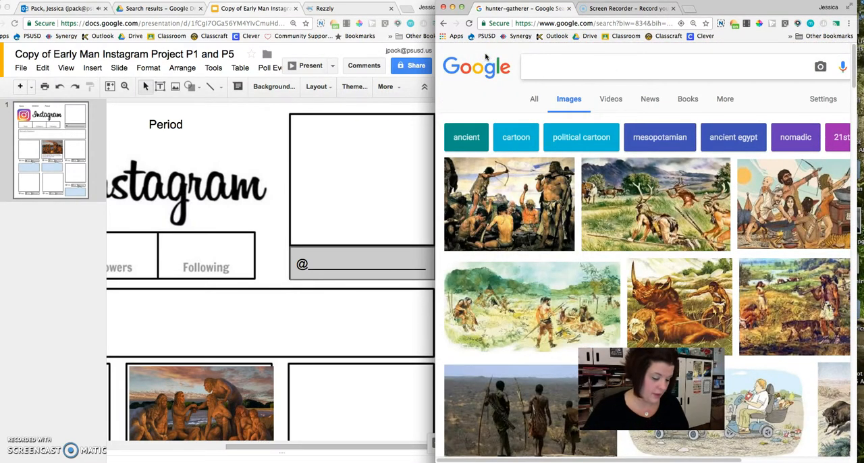
pyautogui.write('hominid')
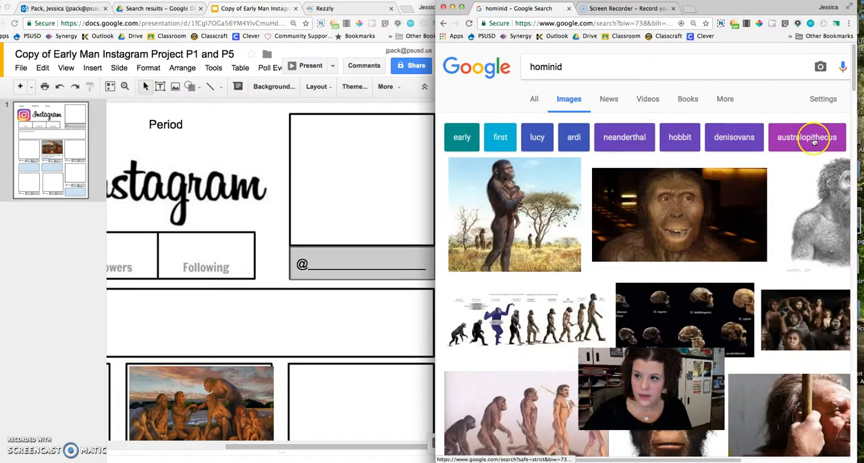
pyautogui.scroll(-3)
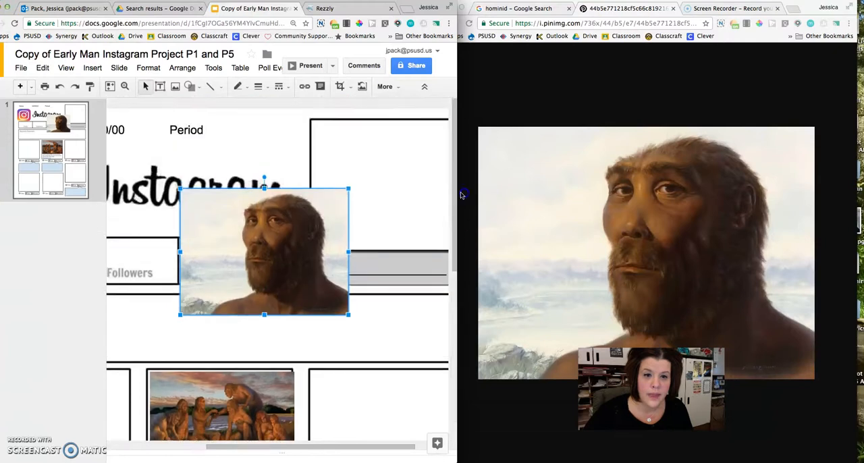
# Drag the bearded hominid portrait onto the profile picture box.
pyautogui.moveTo(264, 252); pyautogui.dragTo(385, 182)
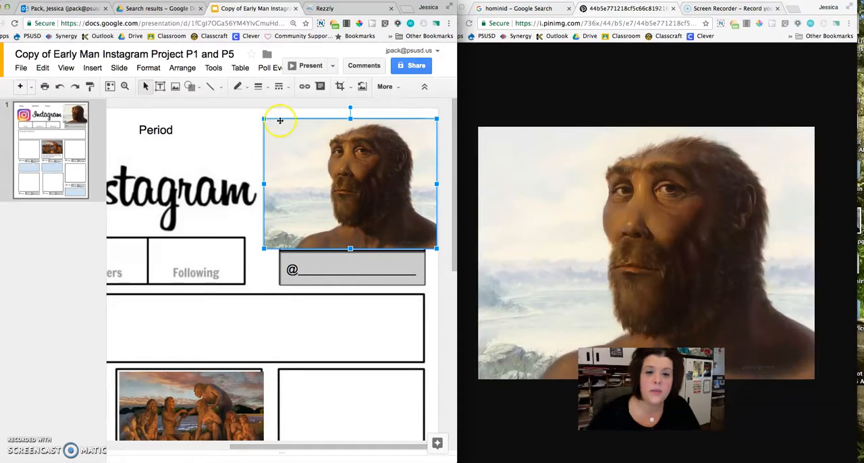
pyautogui.moveTo(376, 165)
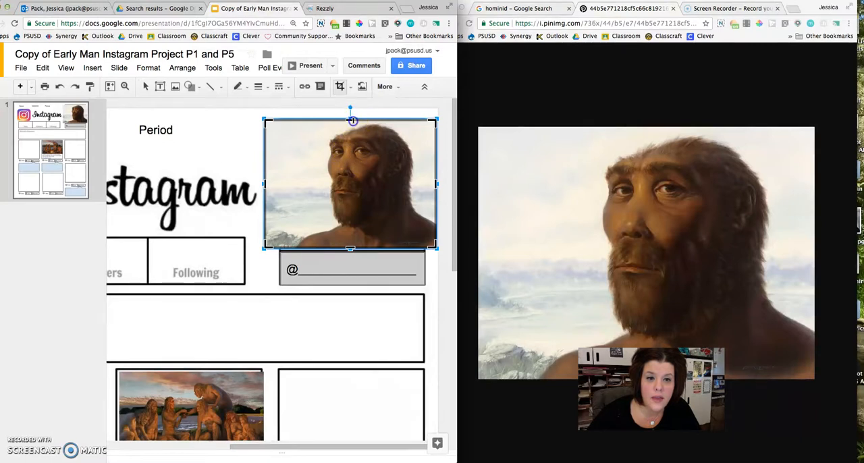
pyautogui.moveTo(311, 145)
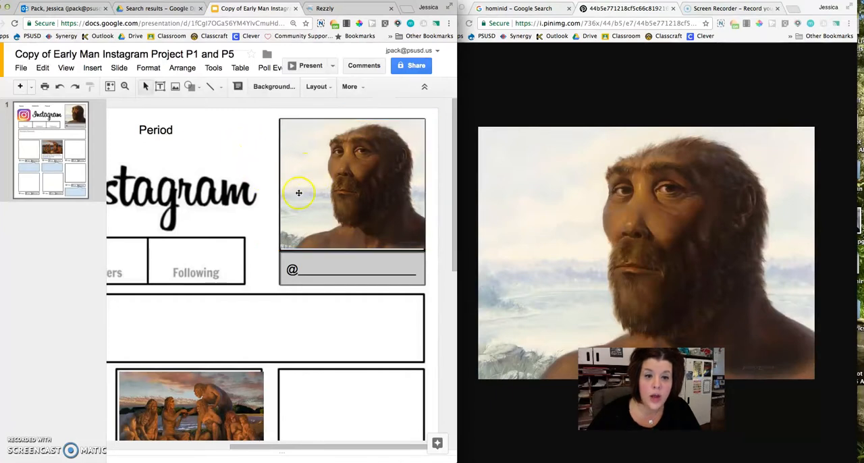
pyautogui.moveTo(341, 250)
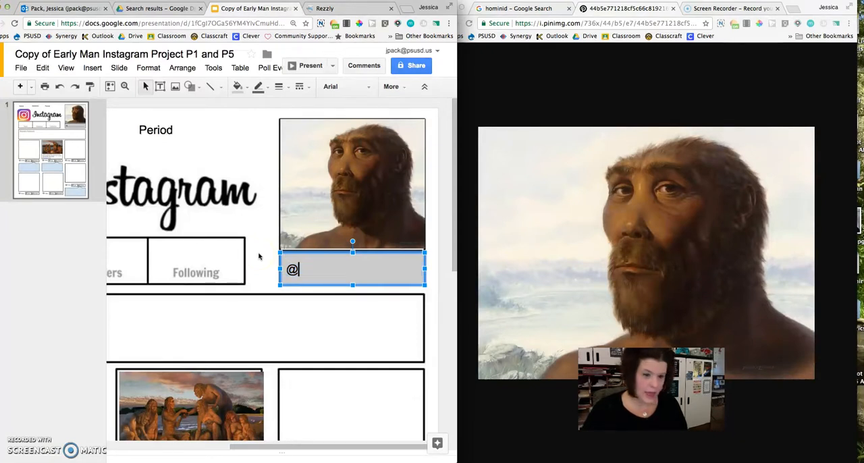
# Enter the username HunterGathererBoss and a post count of 342.
pyautogui.write('Hunter')
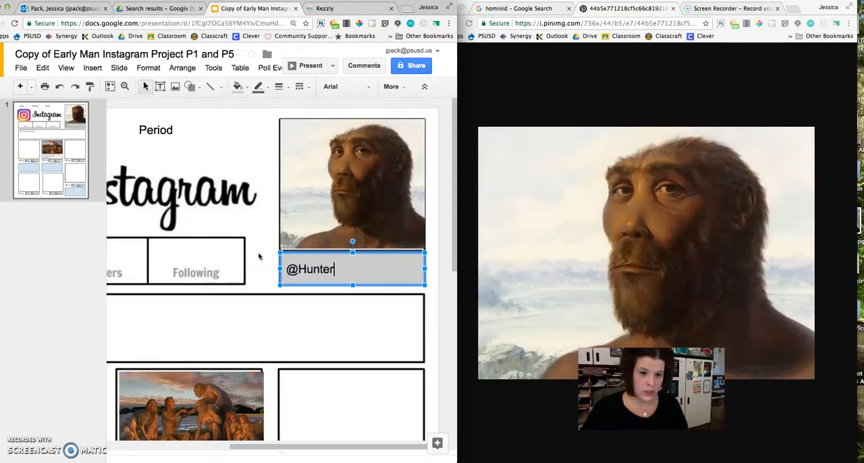
pyautogui.write('Gatherer')
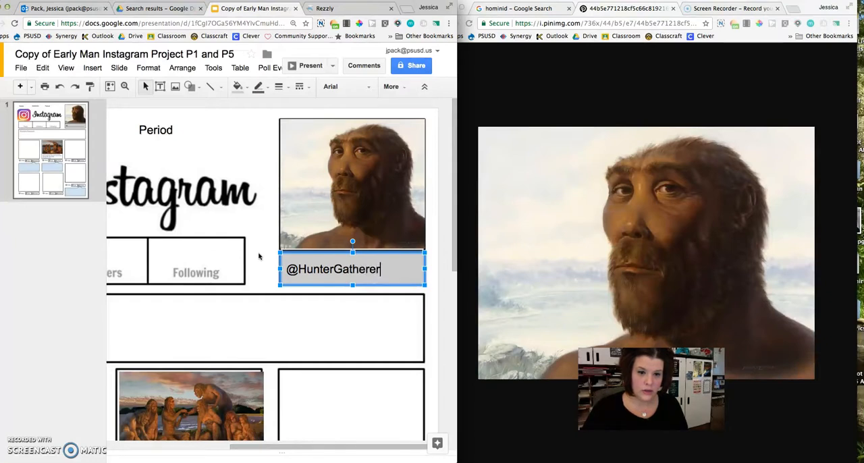
pyautogui.write('Boss')
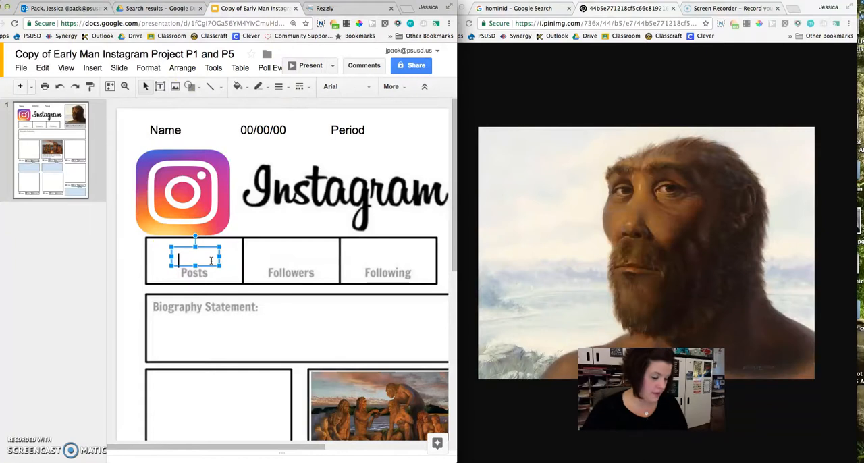
pyautogui.write('342')
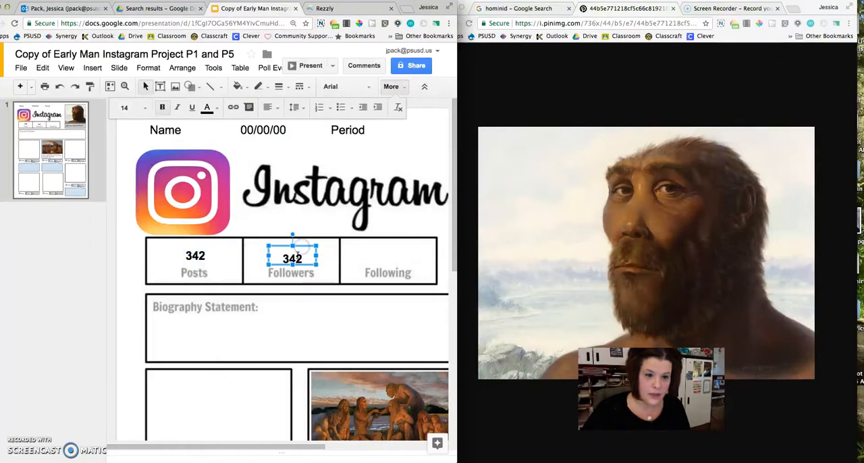
# Set the followers count to 25 and the following count to 32.
pyautogui.doubleClick(291, 258)
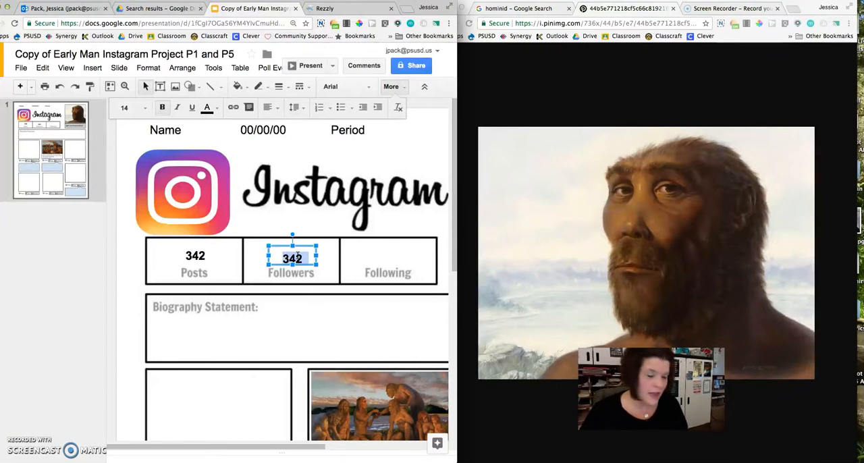
pyautogui.write('2')
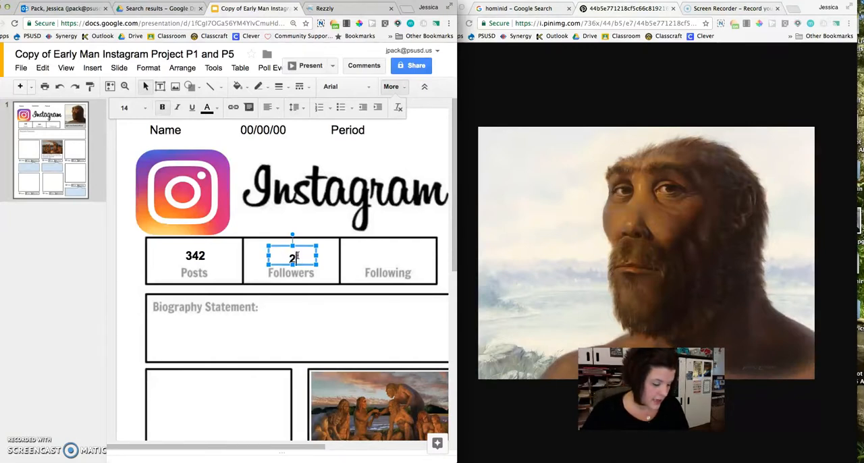
pyautogui.write('5')
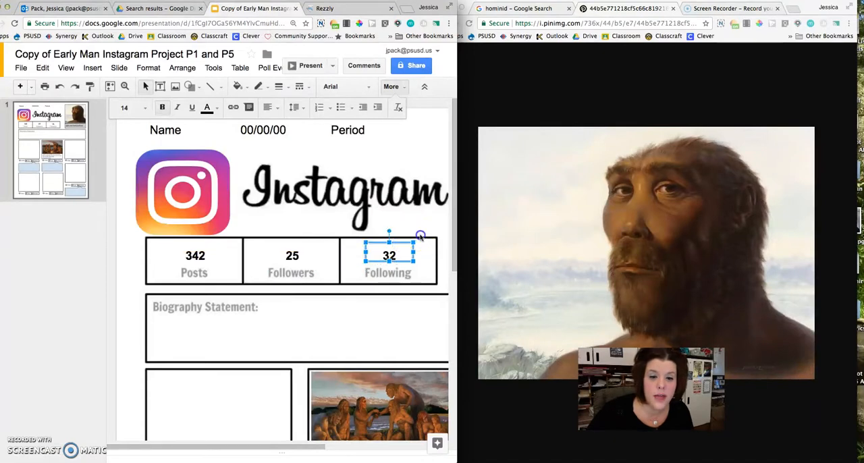
pyautogui.click(454, 222)
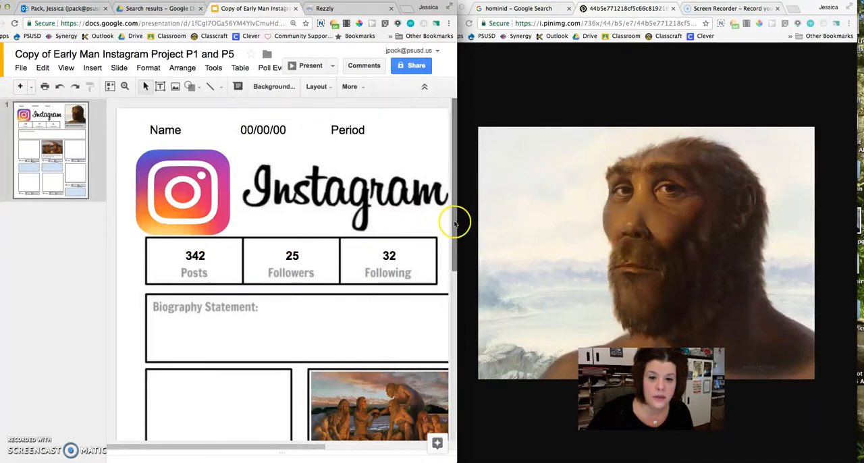
pyautogui.scroll(-3)
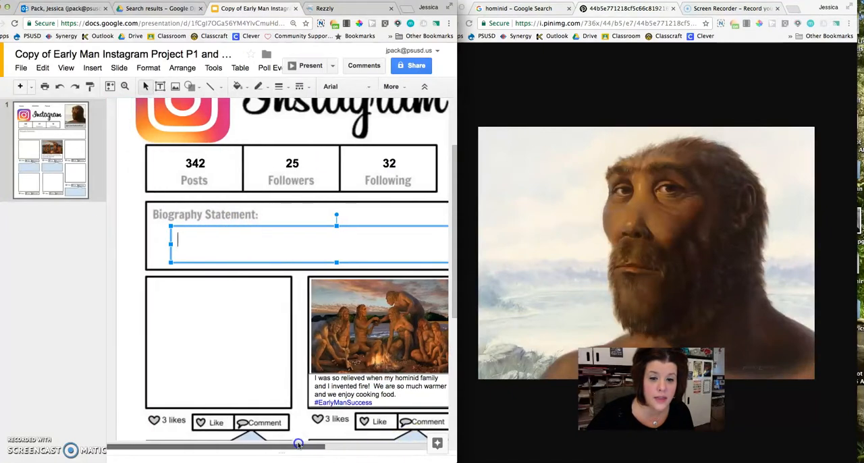
# Pick a smaller font size and begin the biography: 'Hi, my name is HunterGathererBoss and I am a…'.
pyautogui.moveTo(298, 445); pyautogui.dragTo(333, 443)
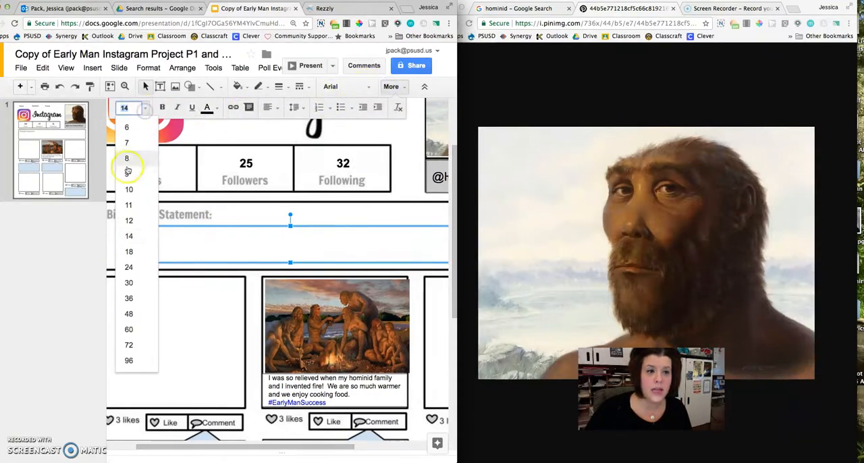
pyautogui.click(127, 158)
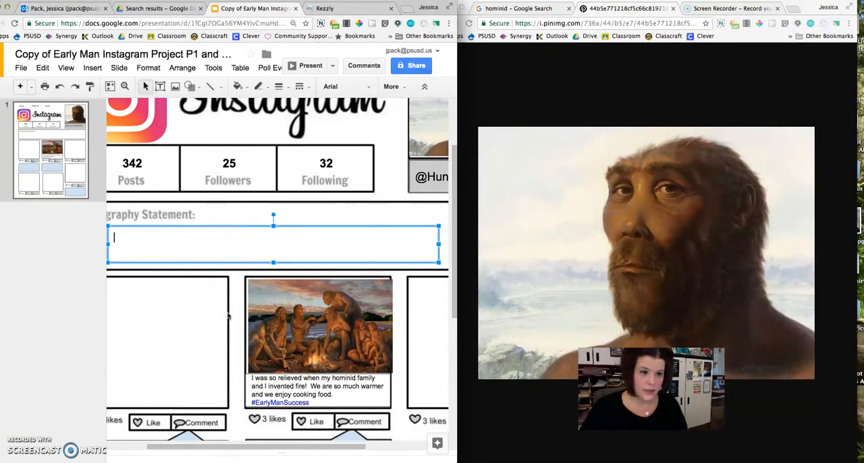
pyautogui.write('Hi')
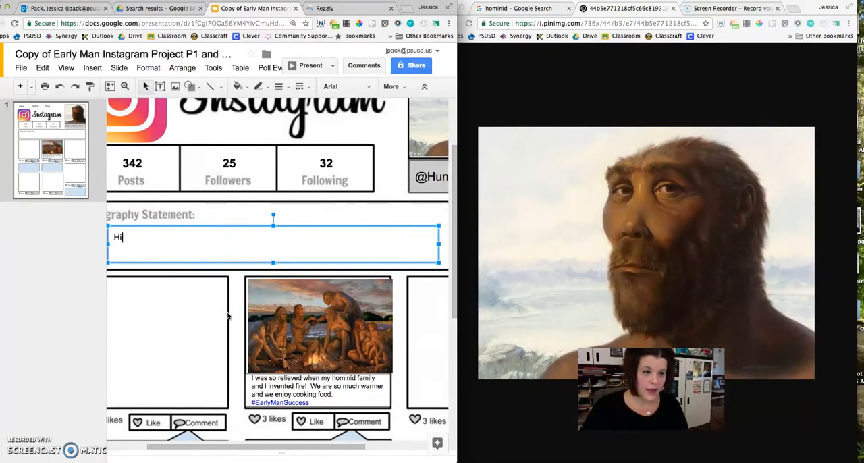
pyautogui.write(', my name is')
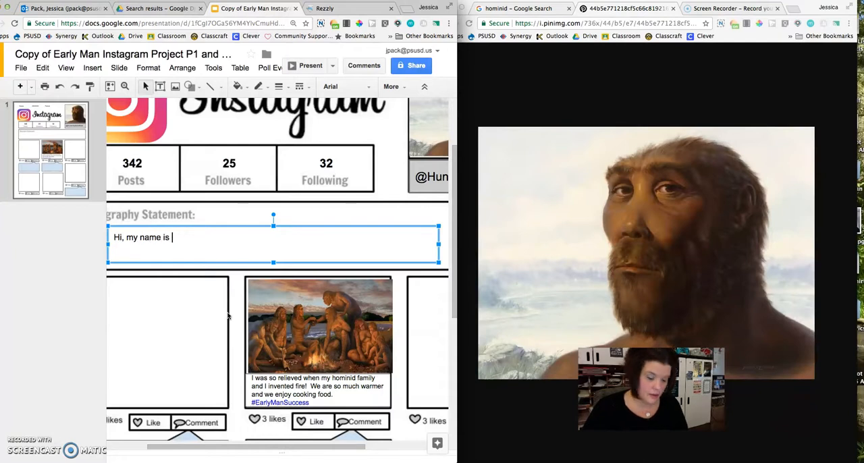
pyautogui.write('HunterGatherer')
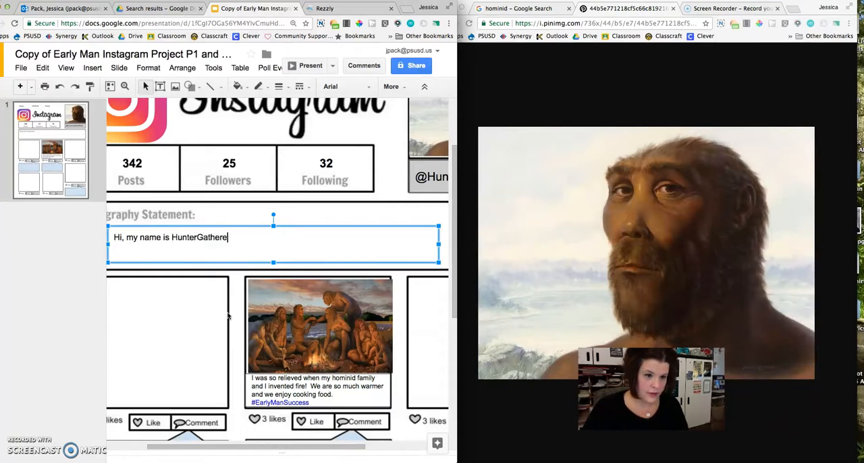
pyautogui.write('Boss and')
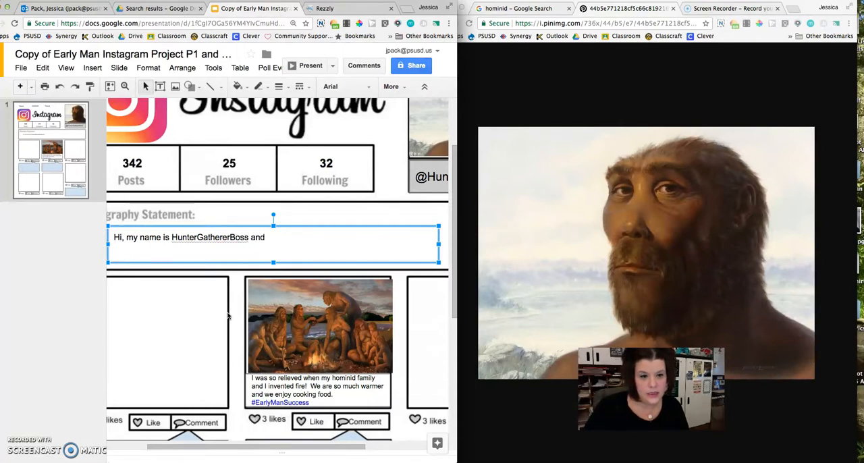
pyautogui.write('I am an')
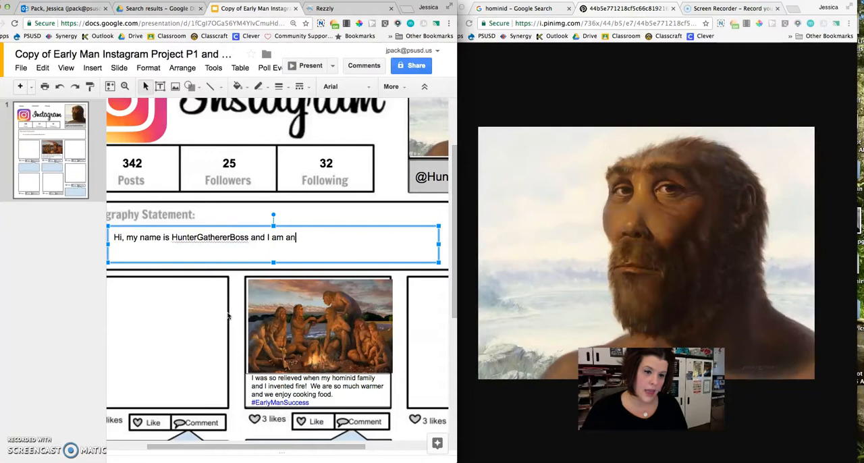
pyautogui.press('Backspace')
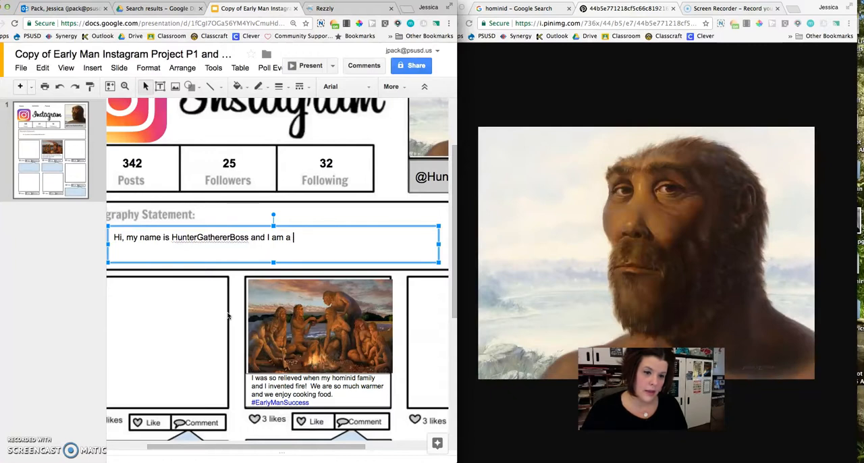
# Continue the biography: two-legged hominid who migrates frequently, hunts or gathers food, lives in a small group.
pyautogui.write('species of early man called a Ho')
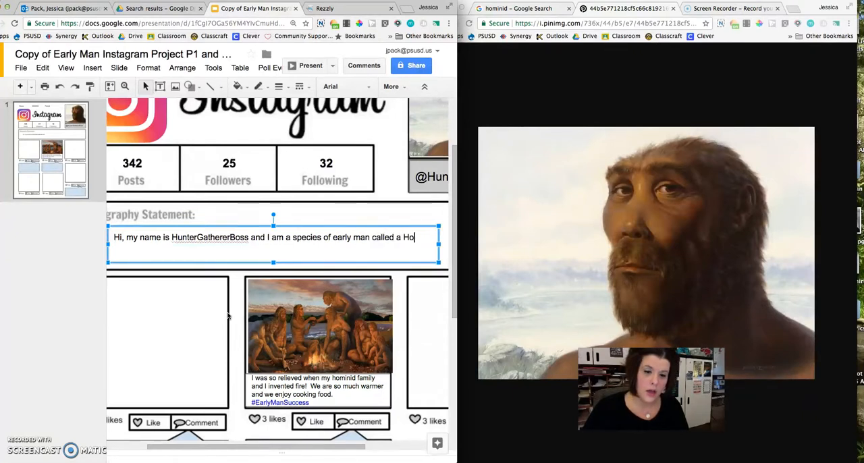
pyautogui.write('minid. This means that I can walk')
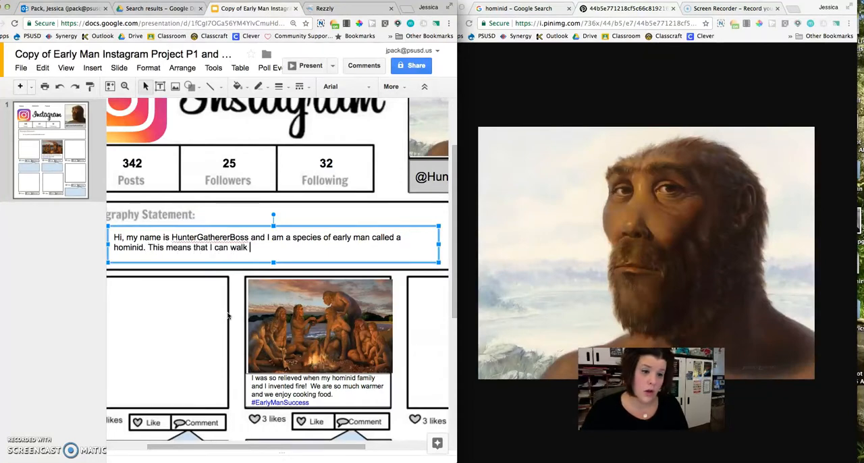
pyautogui.write('on two legs.  I also')
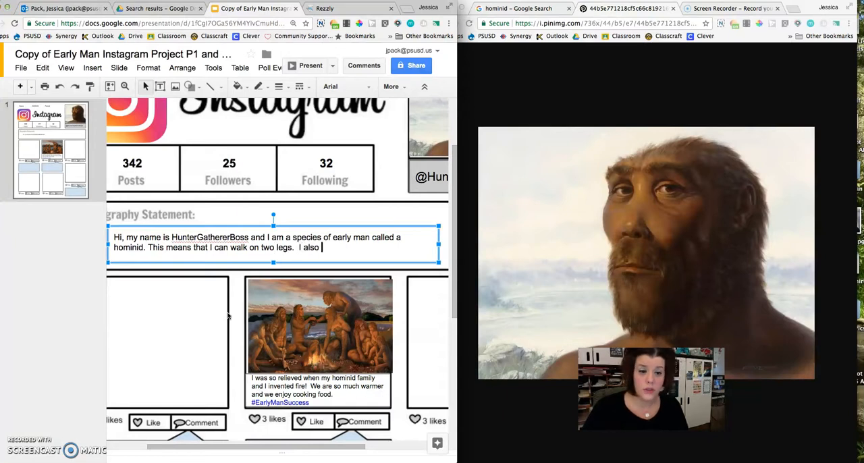
pyautogui.write('migrate fre')
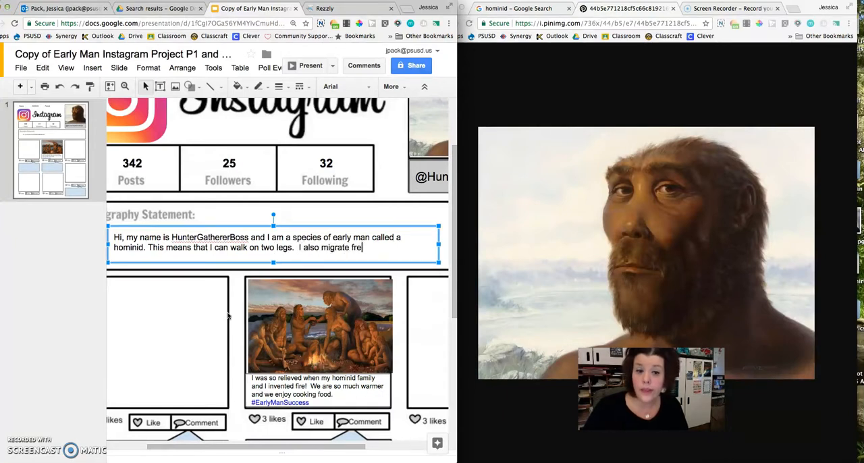
pyautogui.write('quently, do not')
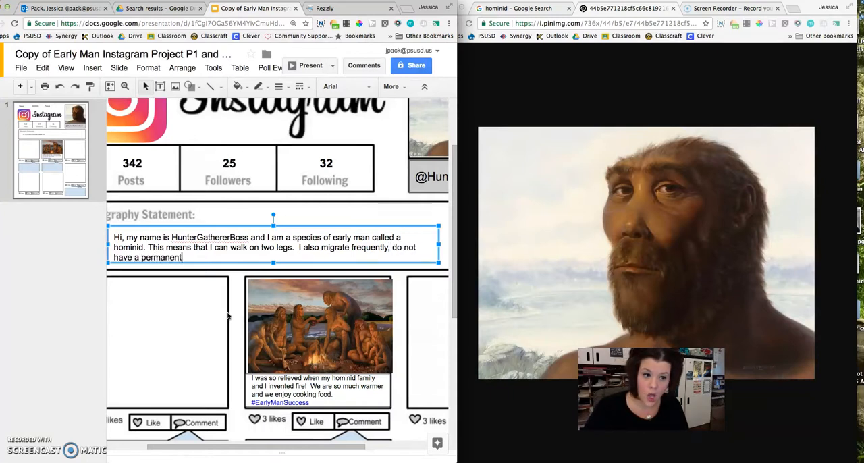
pyautogui.write('home, and must hunt or')
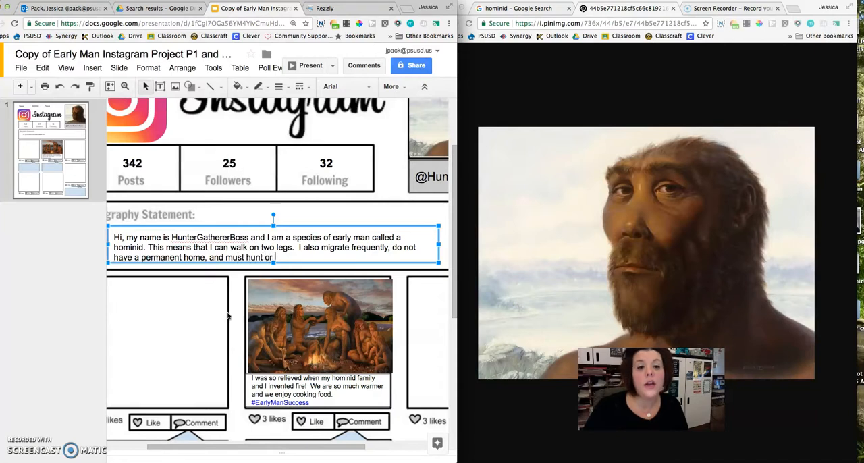
pyautogui.write('gather for food')
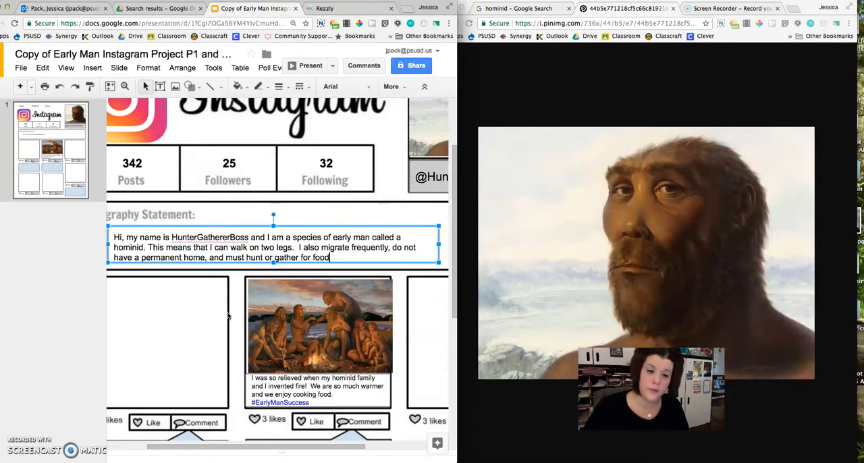
pyautogui.write('I live')
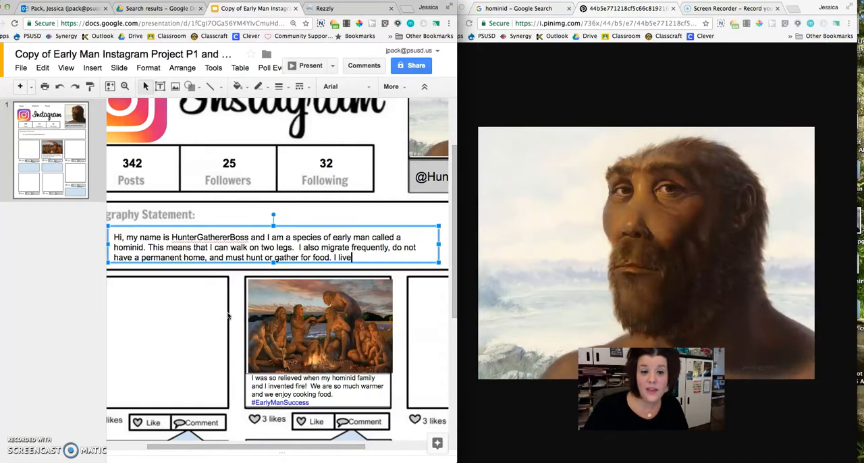
pyautogui.write('in a small grou')
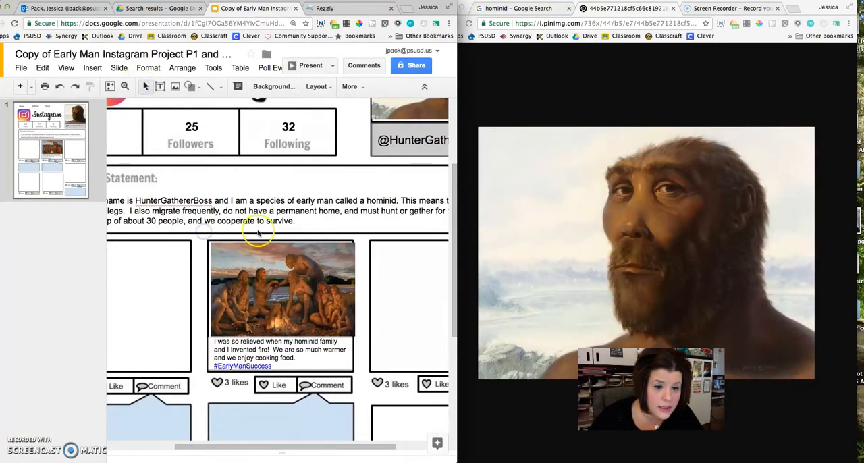
pyautogui.scroll(-3)
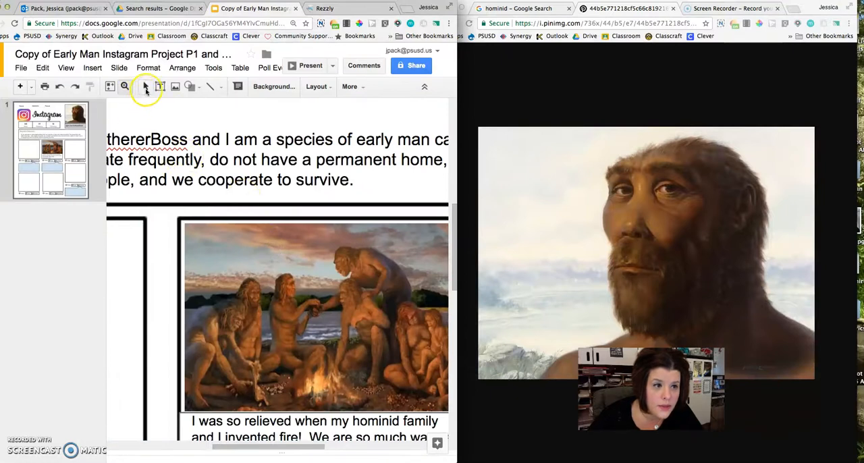
pyautogui.scroll(-3)
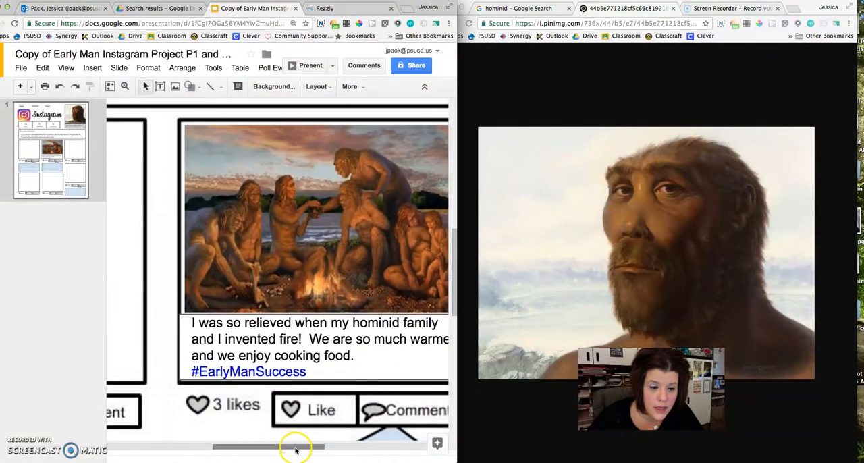
pyautogui.moveTo(296, 447); pyautogui.dragTo(316, 447)
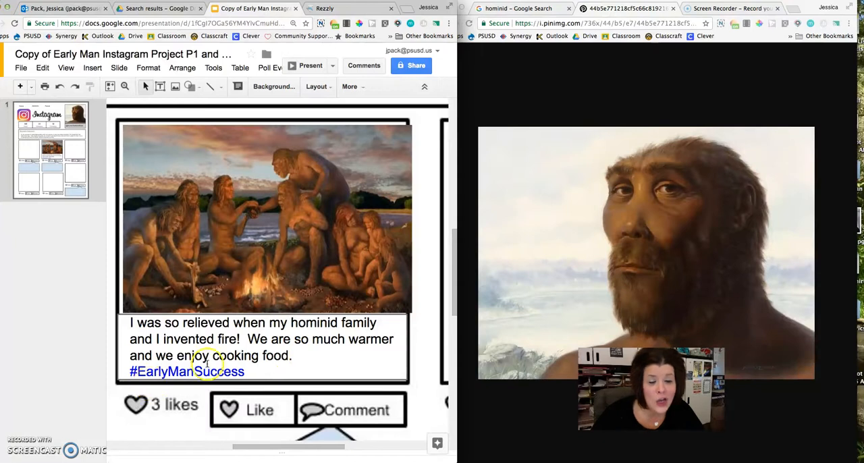
pyautogui.moveTo(341, 339)
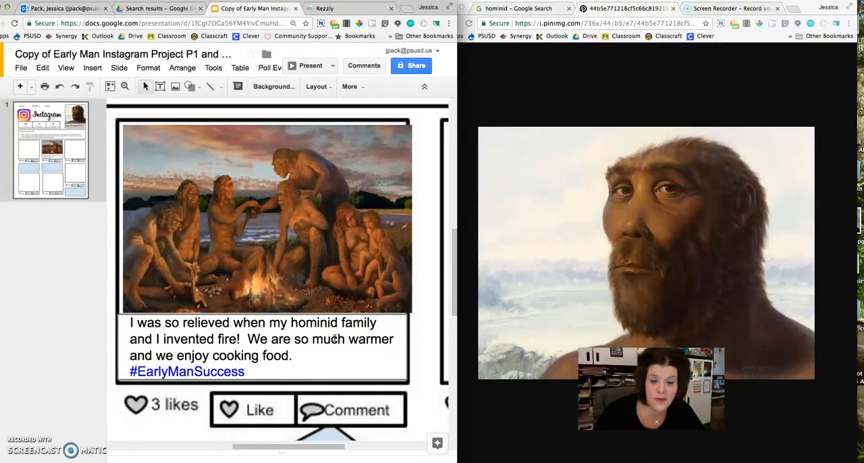
pyautogui.scroll(-3)
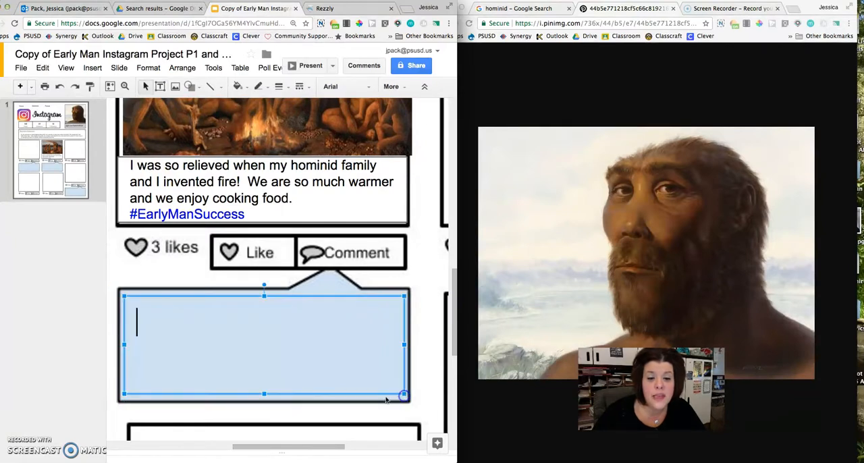
pyautogui.moveTo(378, 93)
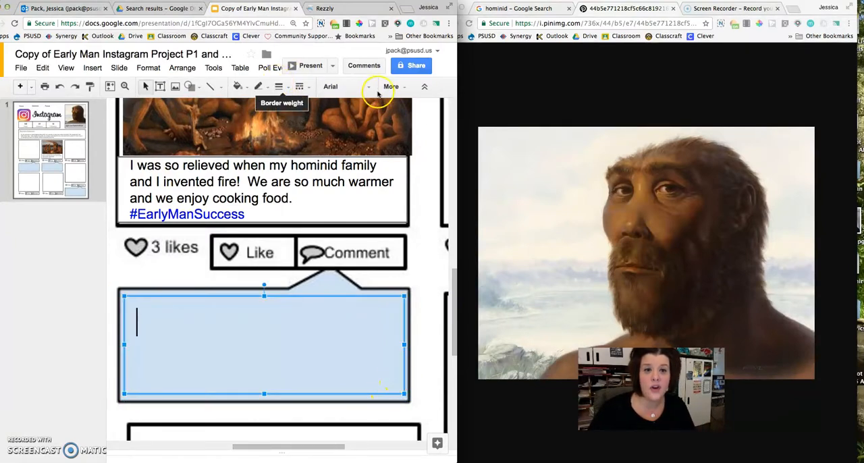
pyautogui.click(146, 108)
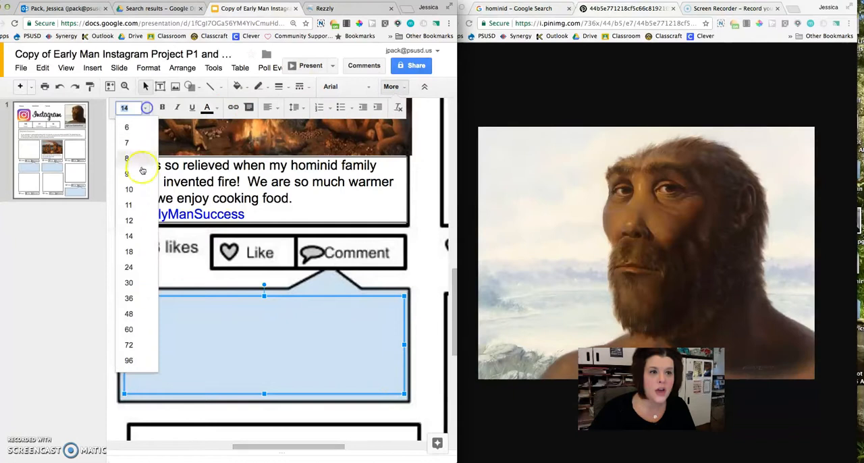
pyautogui.click(128, 190)
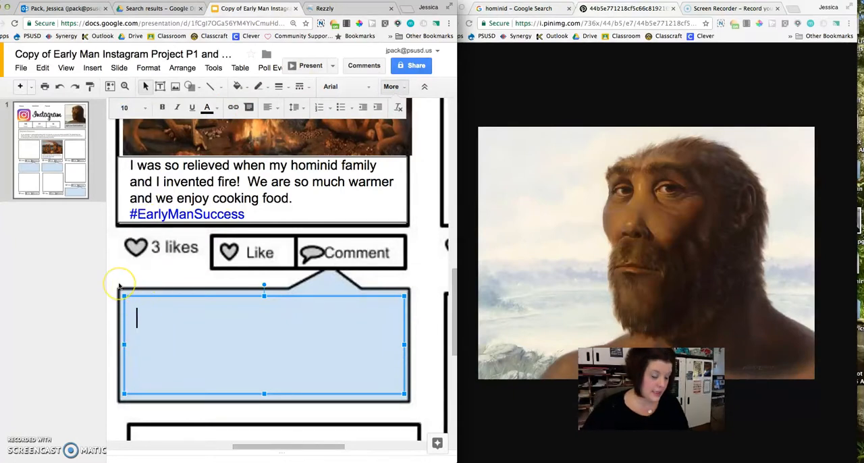
pyautogui.write('@')
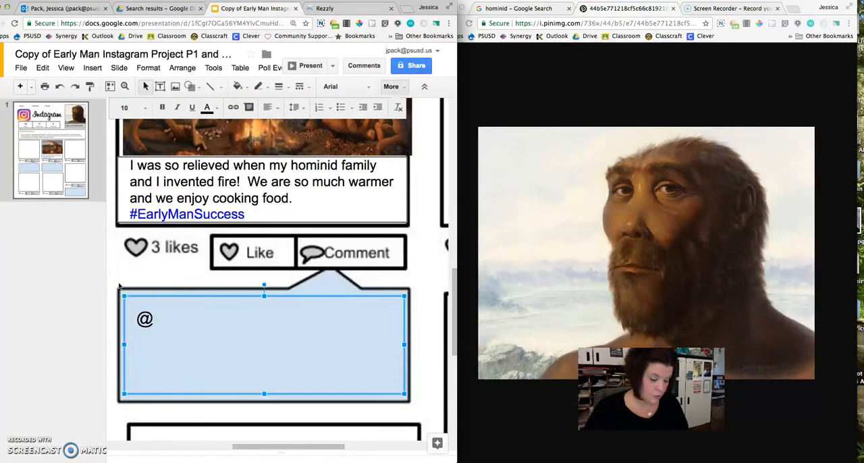
pyautogui.write('Migr')
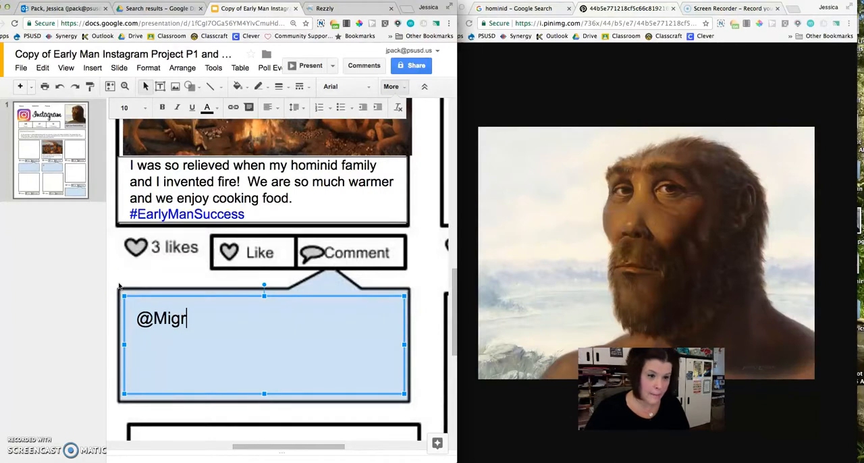
pyautogui.write('atingLady')
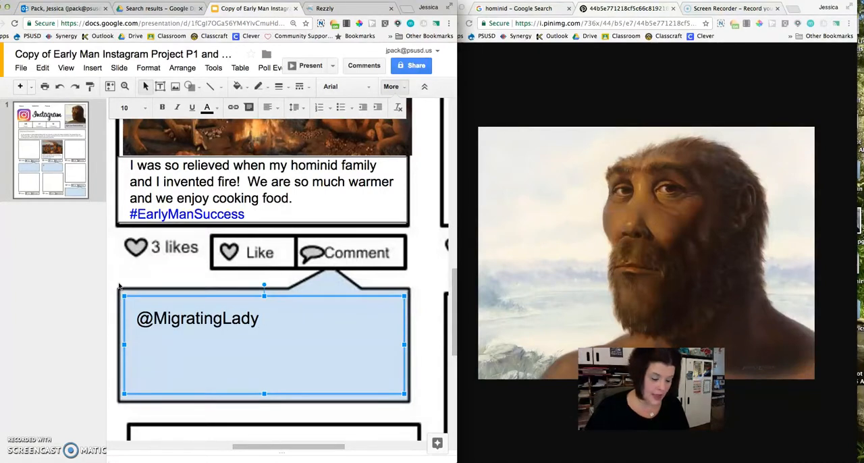
# Write 'Hey, my family just invented fire, too!… share fire secrets sometime!' plus #Cooperation.
pyautogui.write('Hey,')
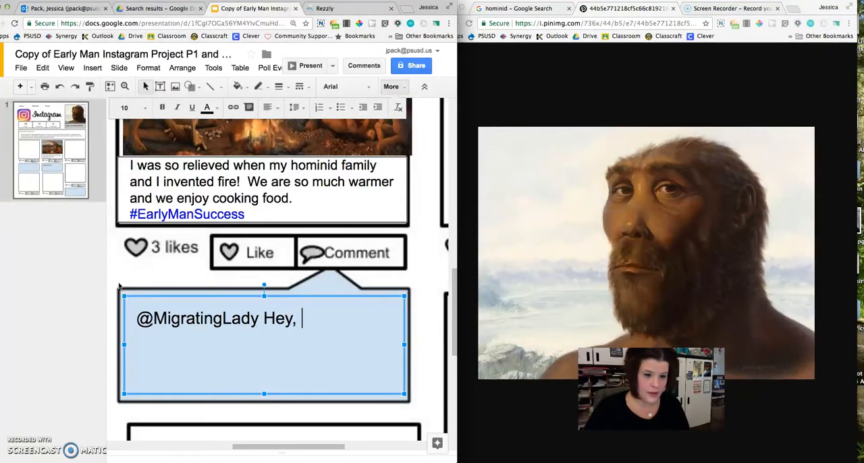
pyautogui.write('my')
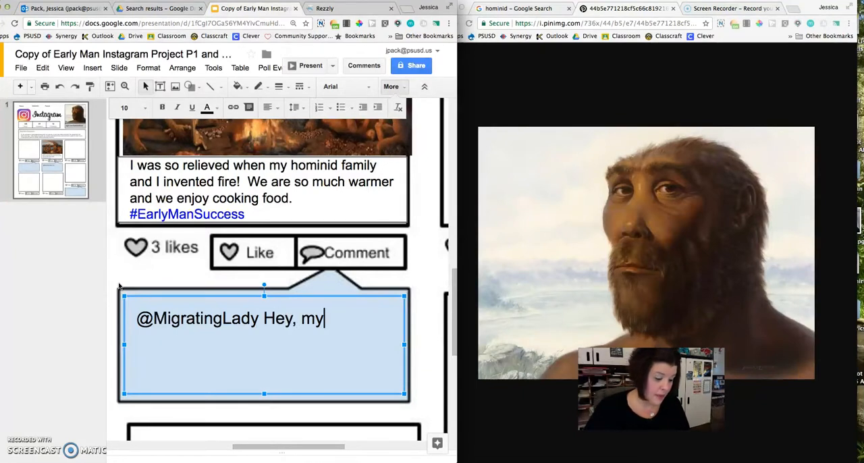
pyautogui.write('family just inven')
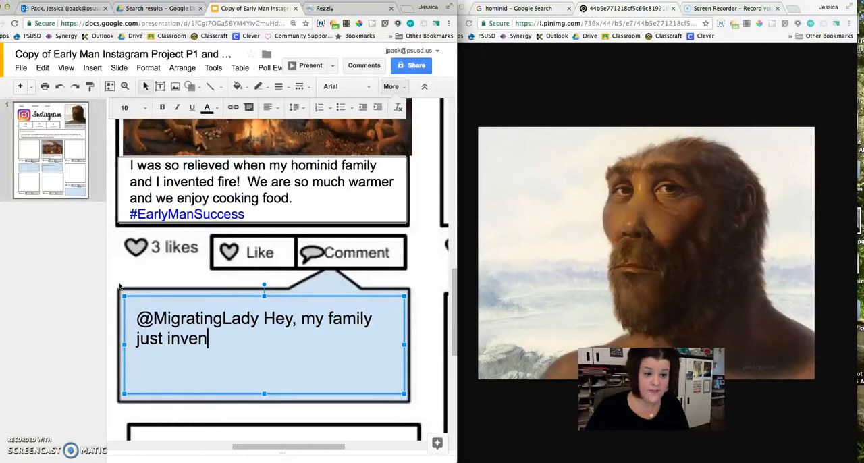
pyautogui.write('ted fire, too!')
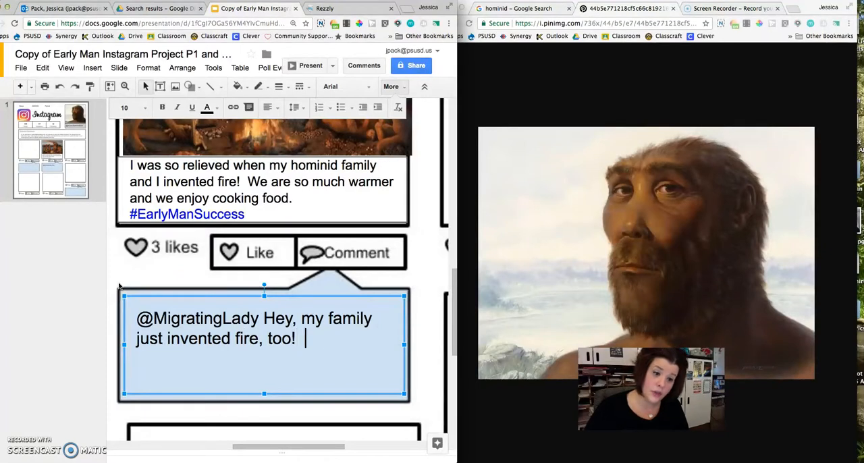
pyautogui.write('We use fire to')
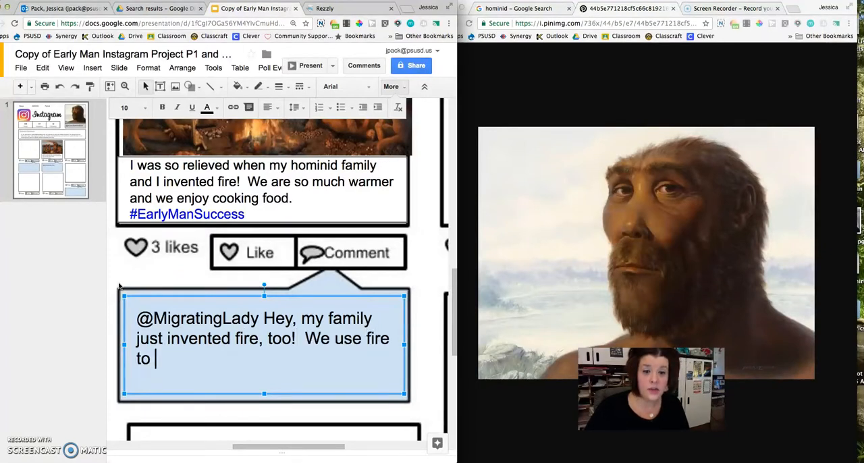
pyautogui.write('help us hunt')
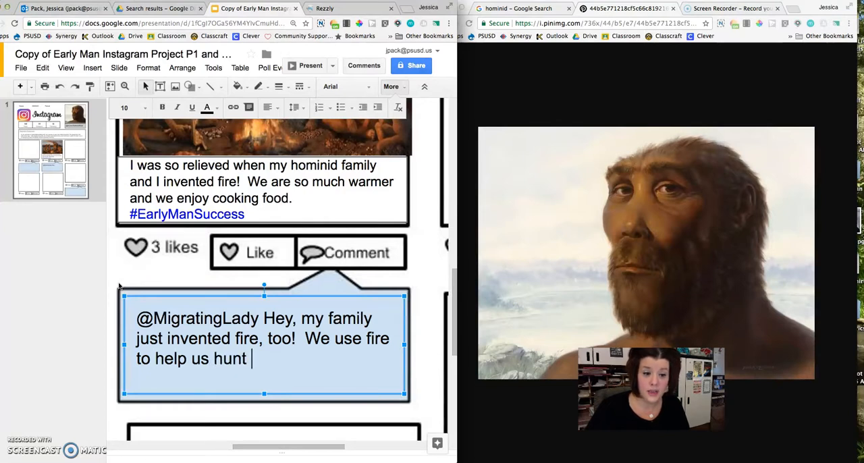
pyautogui.write('large animal')
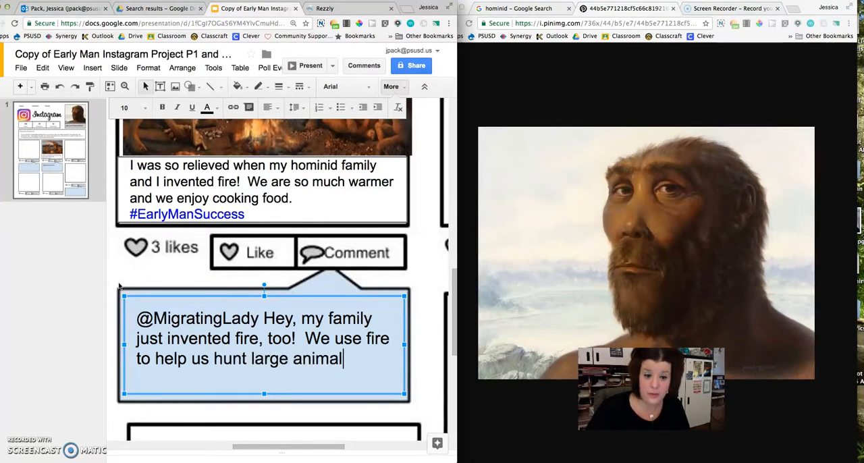
pyautogui.write("s. LEt's sha")
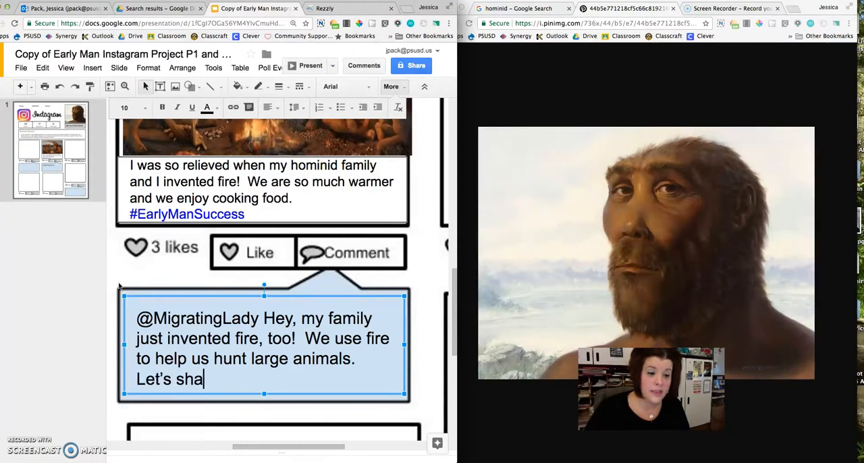
pyautogui.write('re fire secret')
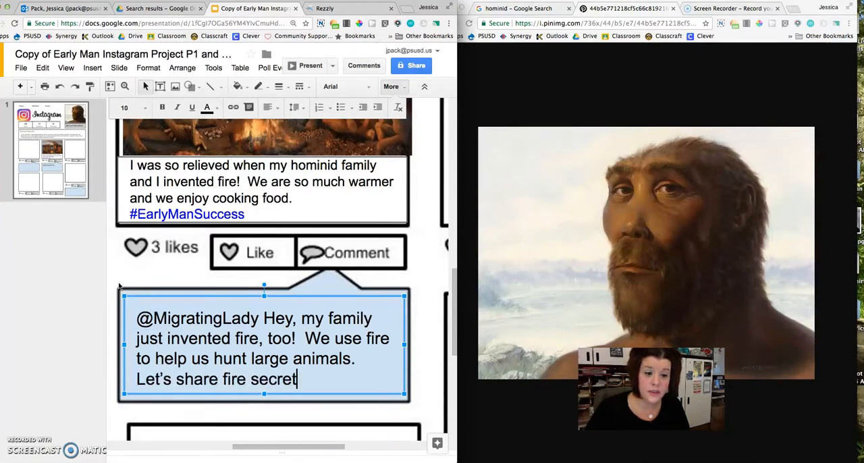
pyautogui.write('s some')
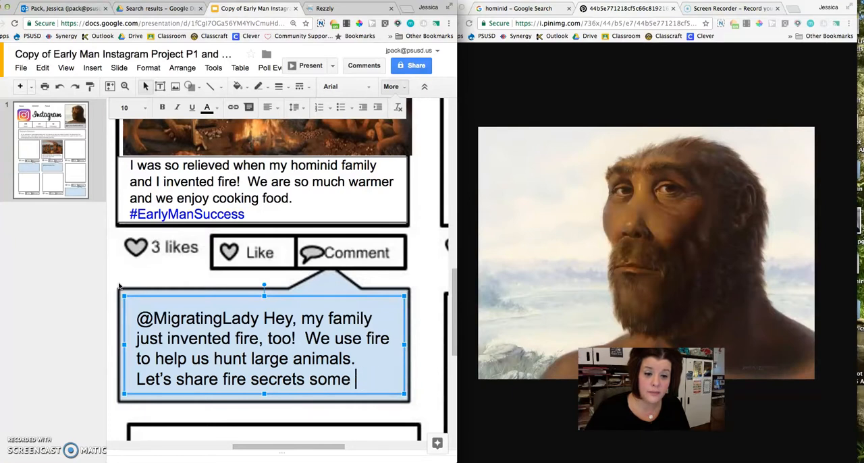
pyautogui.write('time!')
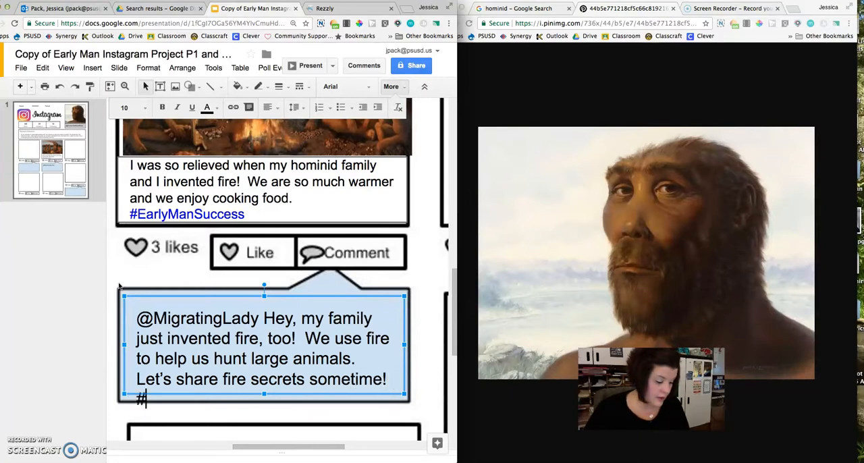
pyautogui.write('Cooperation')
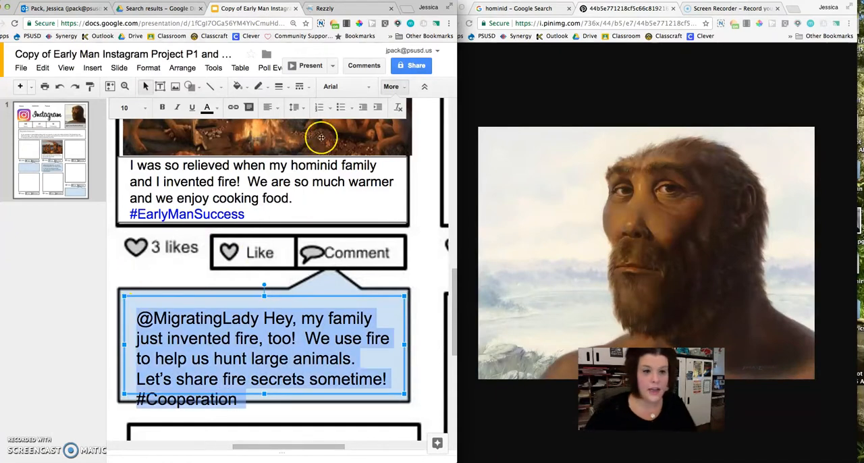
pyautogui.click(138, 108)
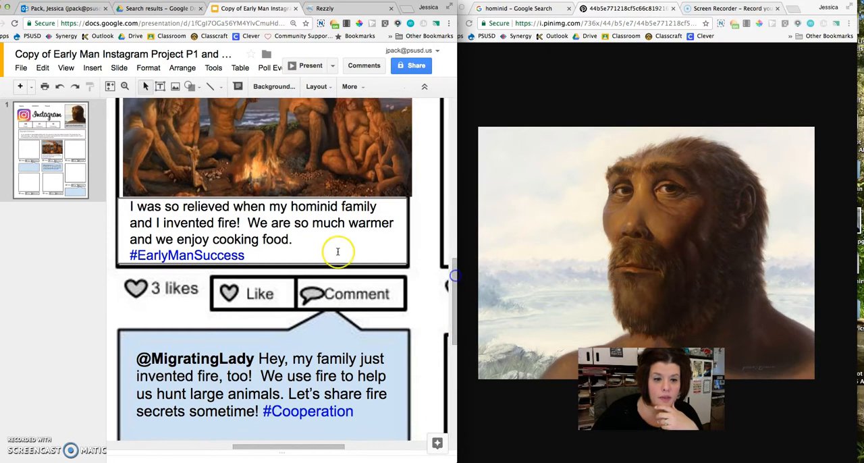
pyautogui.click(337, 251)
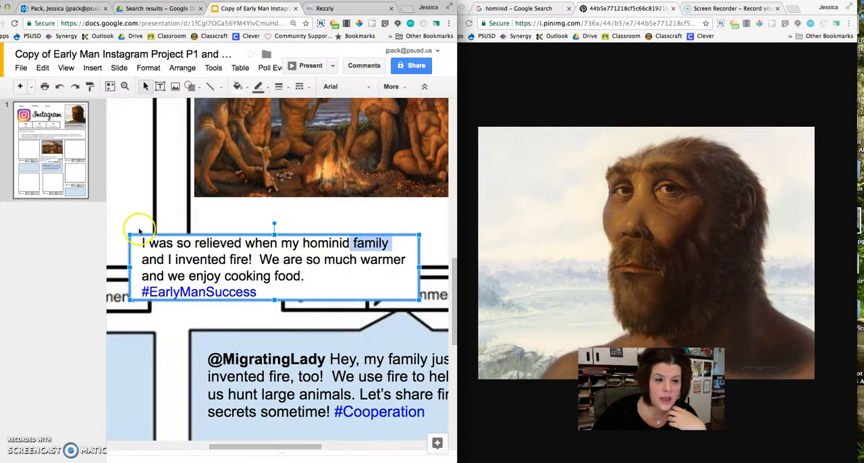
pyautogui.click(140, 237)
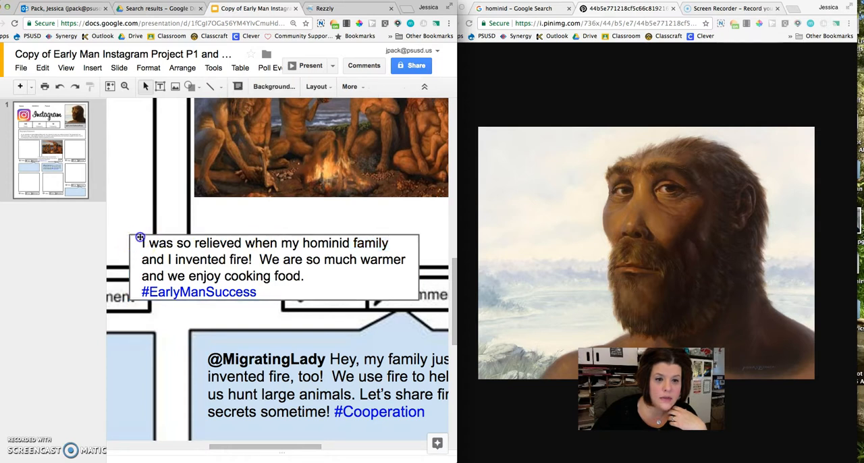
pyautogui.click(250, 301)
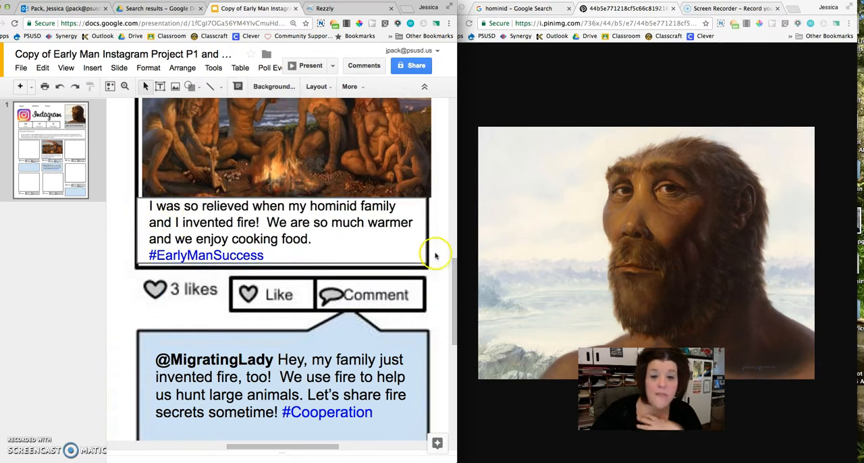
# Scroll down to view the whole finished Instagram slide.
pyautogui.scroll(-3)
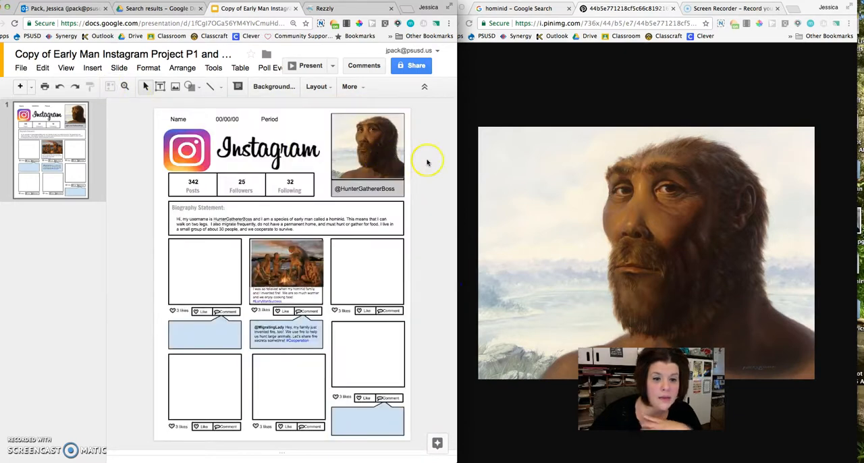
pyautogui.moveTo(442, 170)
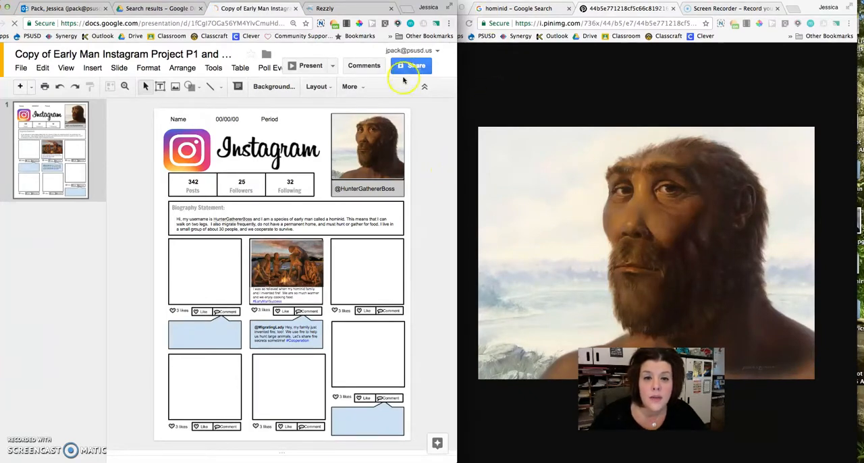
# Add the suggested 'jpa' contact as a recipient and copy the district-wide view-only link.
pyautogui.click(411, 65)
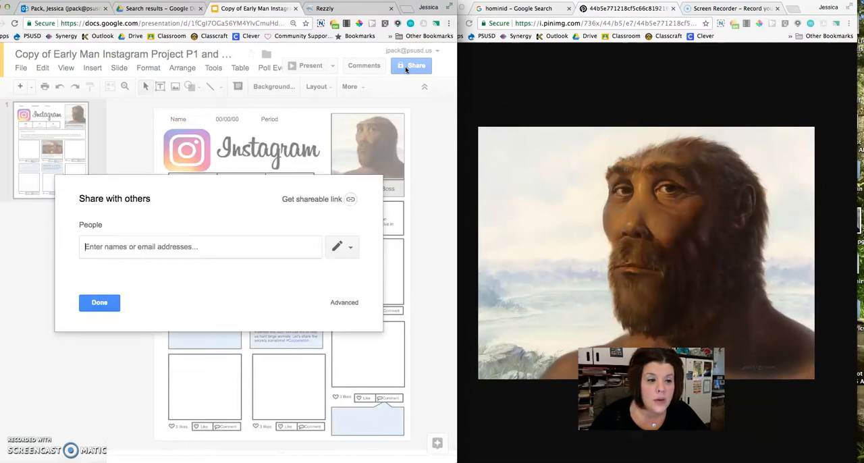
pyautogui.write('jpa')
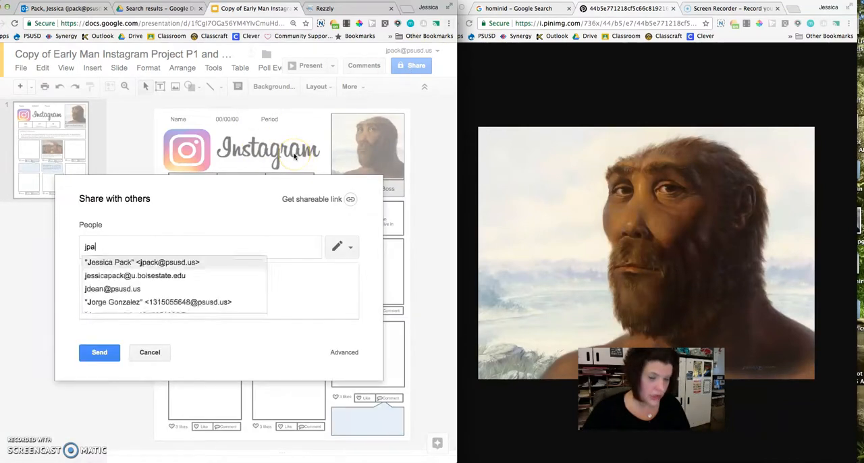
pyautogui.click(142, 263)
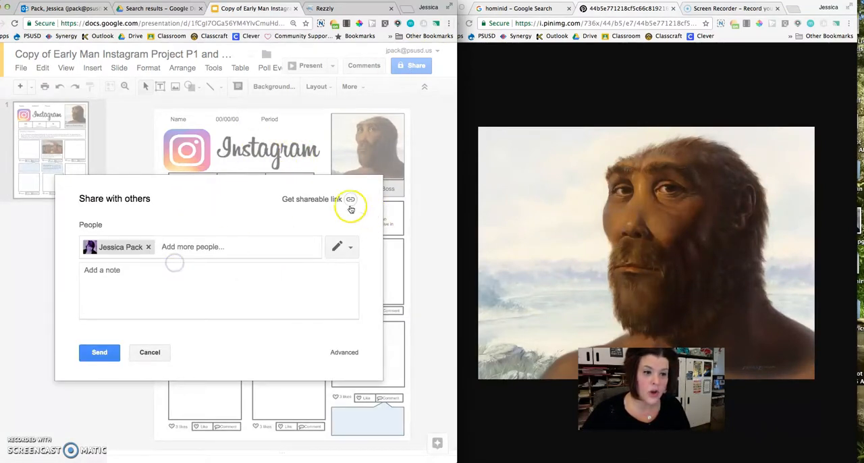
pyautogui.click(350, 199)
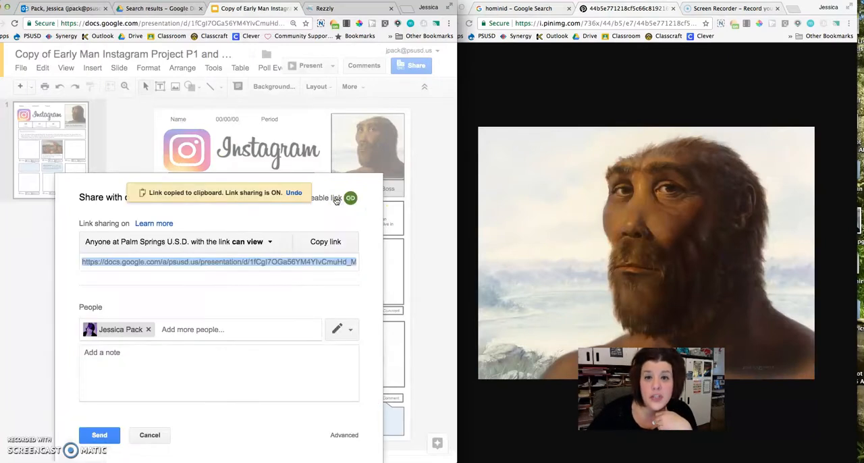
pyautogui.click(325, 242)
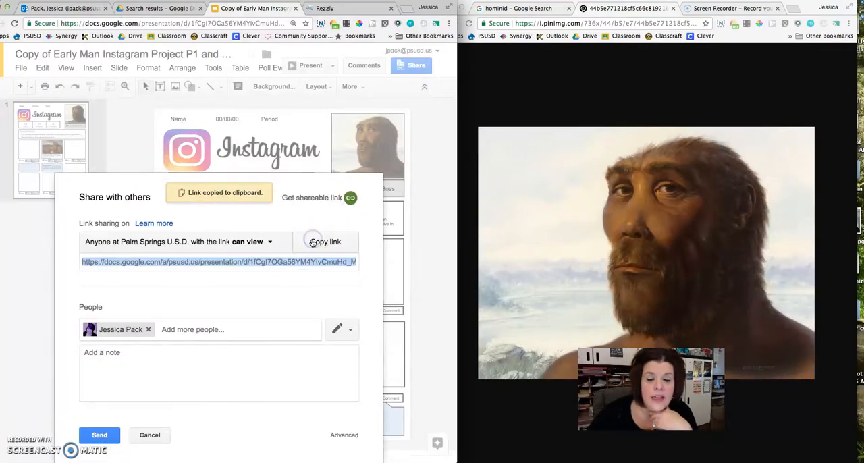